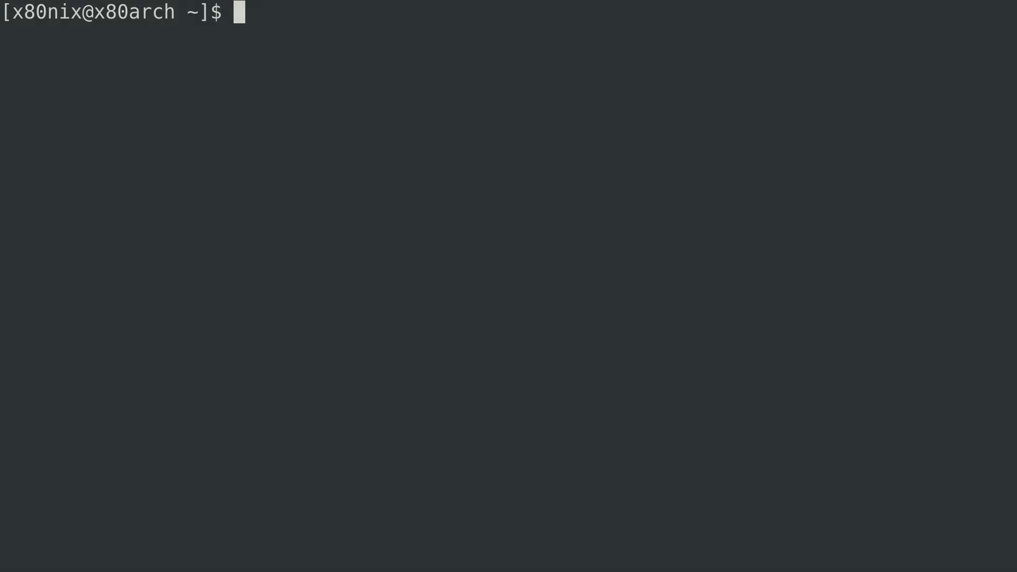
Begin a sudo pacman command at the prompt with "sudo pac".
type("sudo pac")
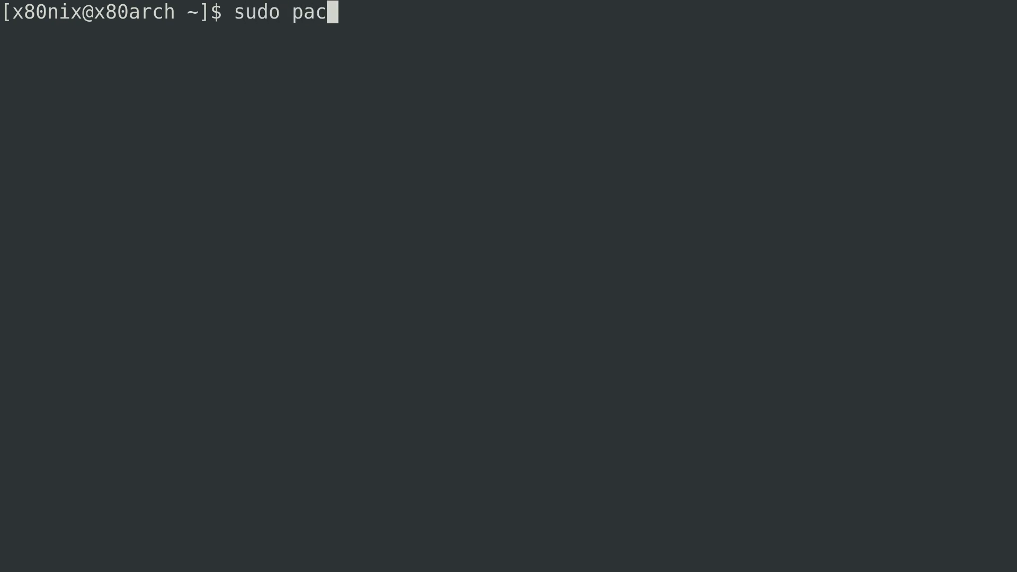
Install sway, foot, wmenu, firefox and sddm with pacman -S, accepting the default ttf-font provider and answering y.
type("man -S sway foot wmenu firefox sddm")
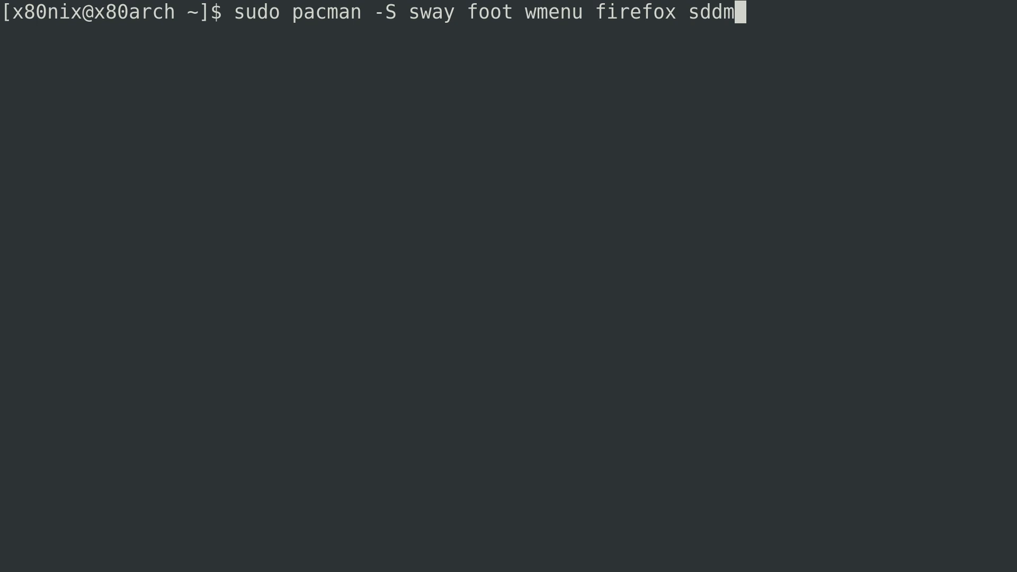
key("Return")
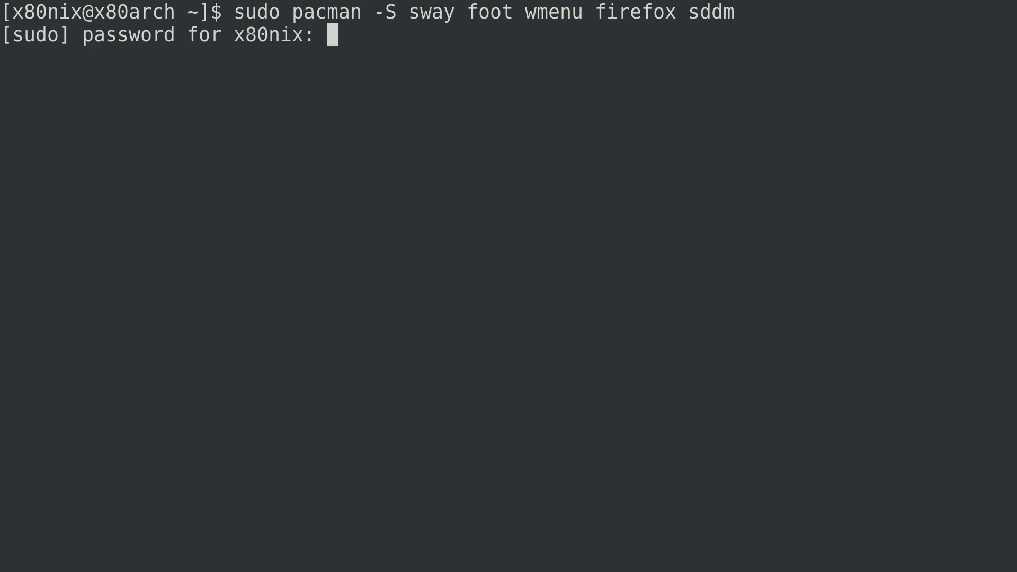
key("Return")
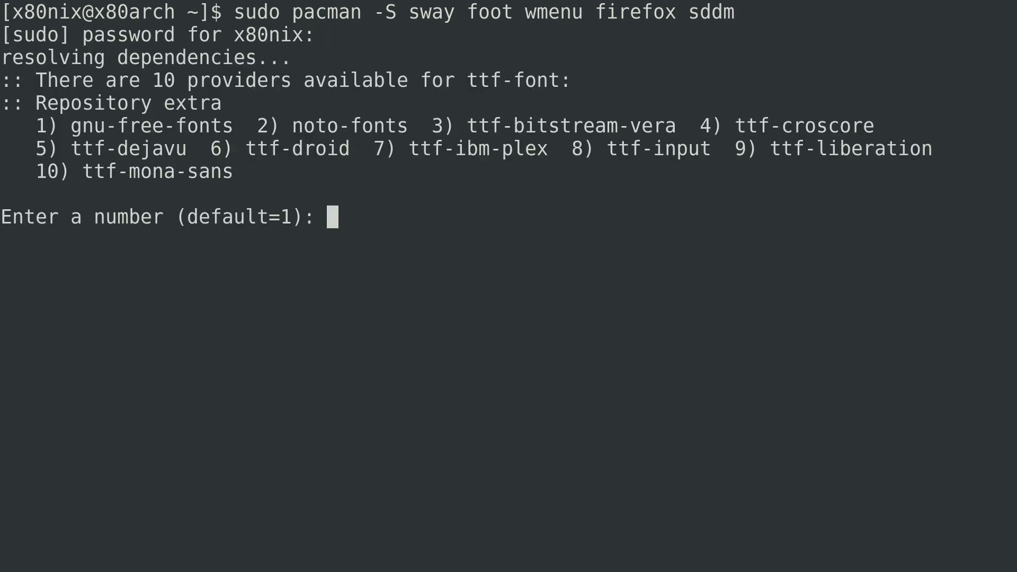
key("Return")
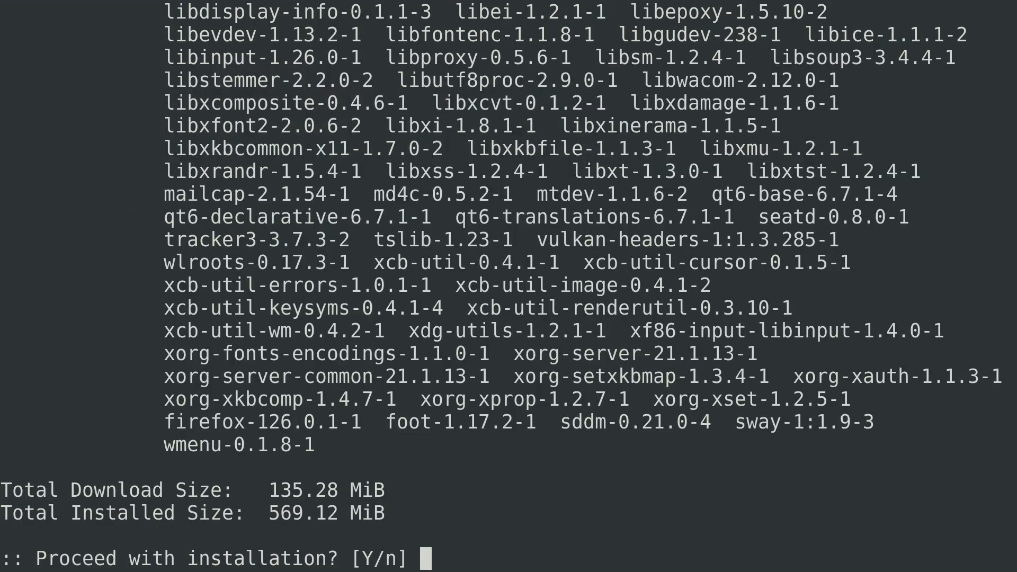
type("y")
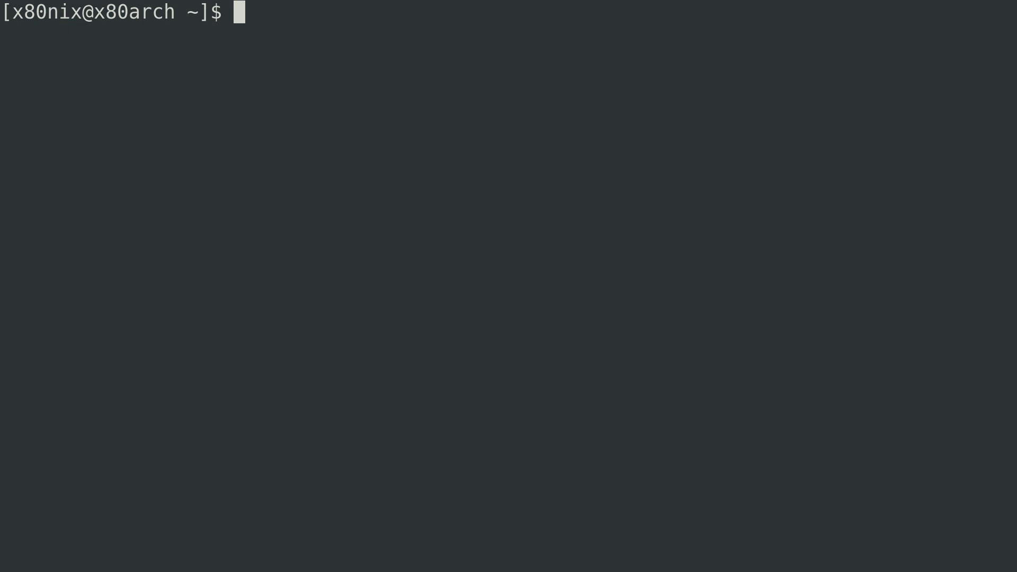
Create .config/sway and .config/foot and copy the default sway config and foot.ini into them.
type("mkdir -v -p .config/sway .config/foot")
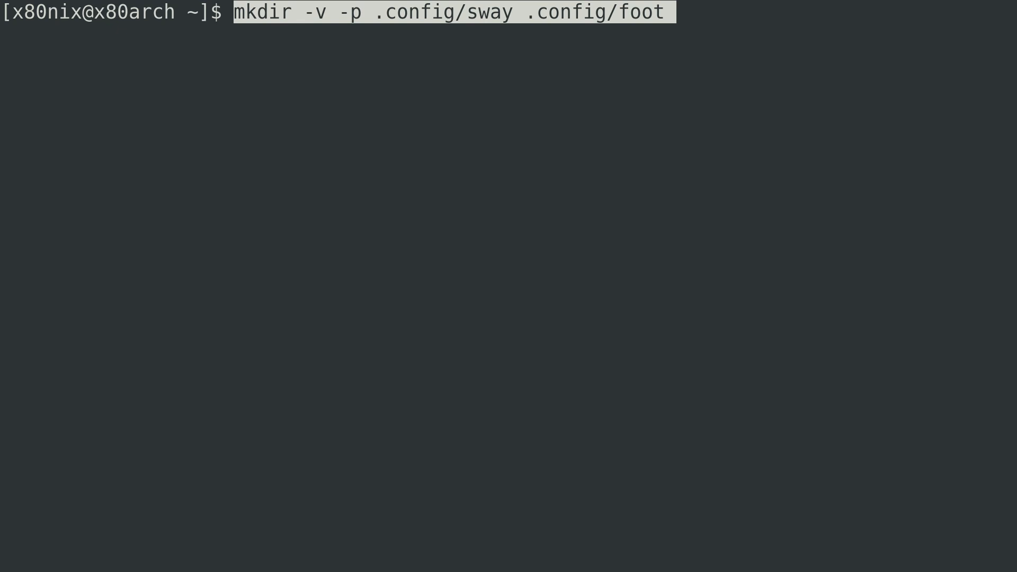
key("Return")
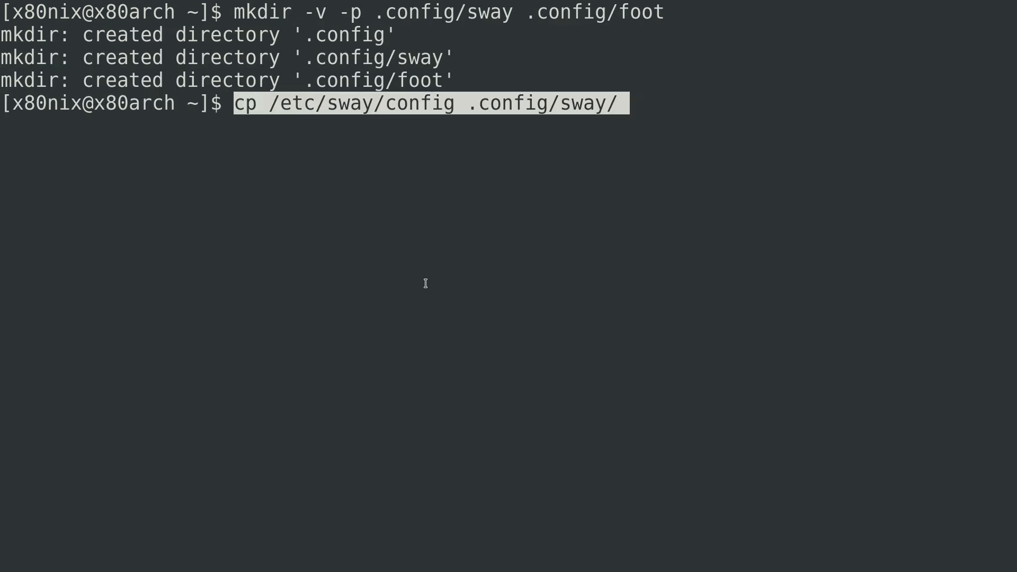
key("Return")
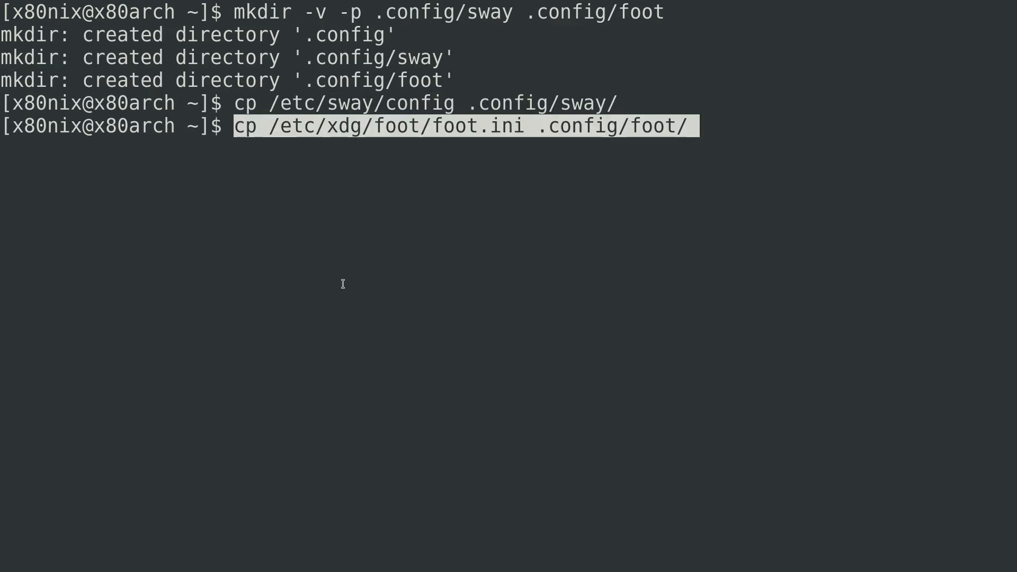
key("Return")
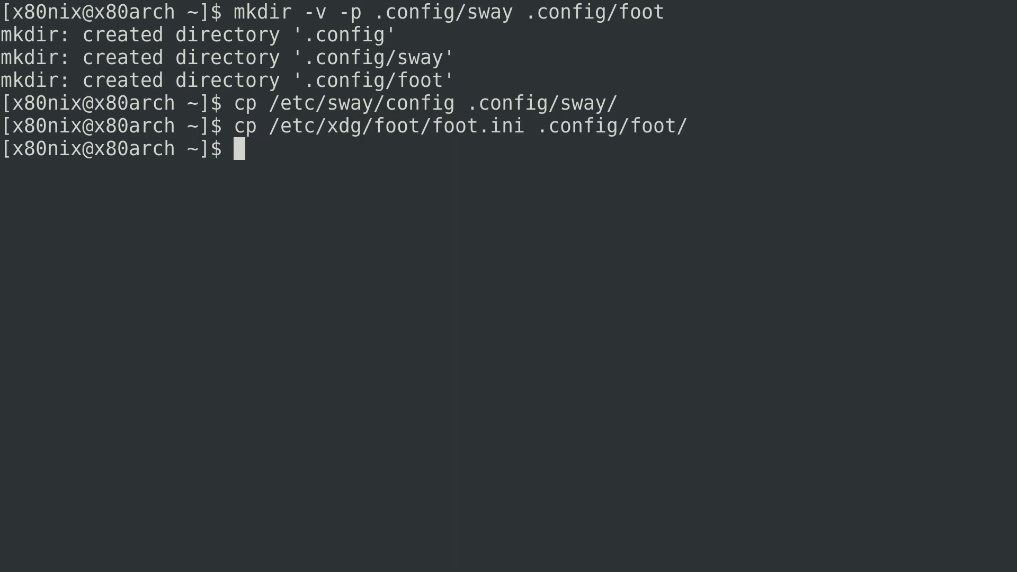
mouse_move(491, 16)
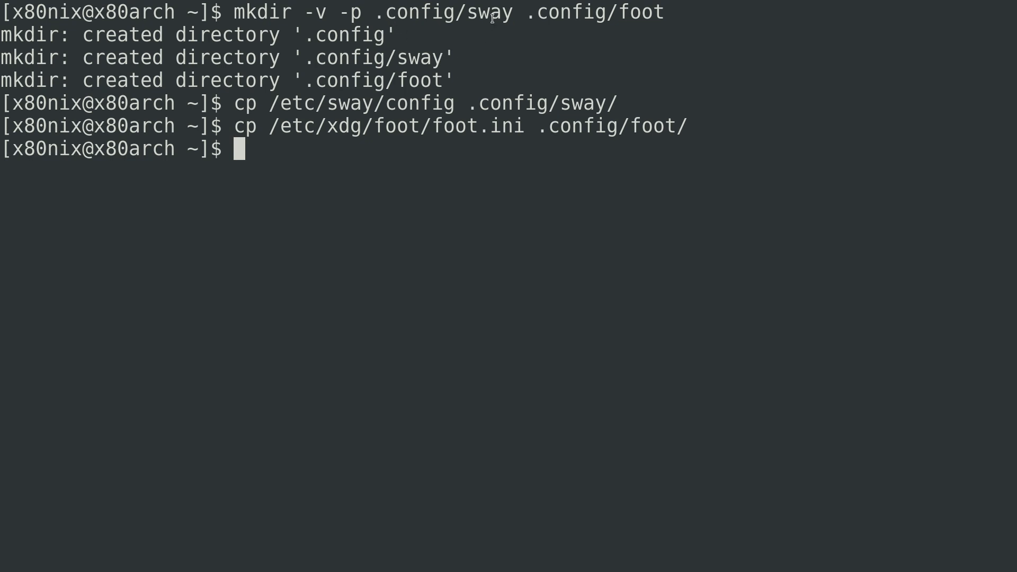
mouse_move(530, 162)
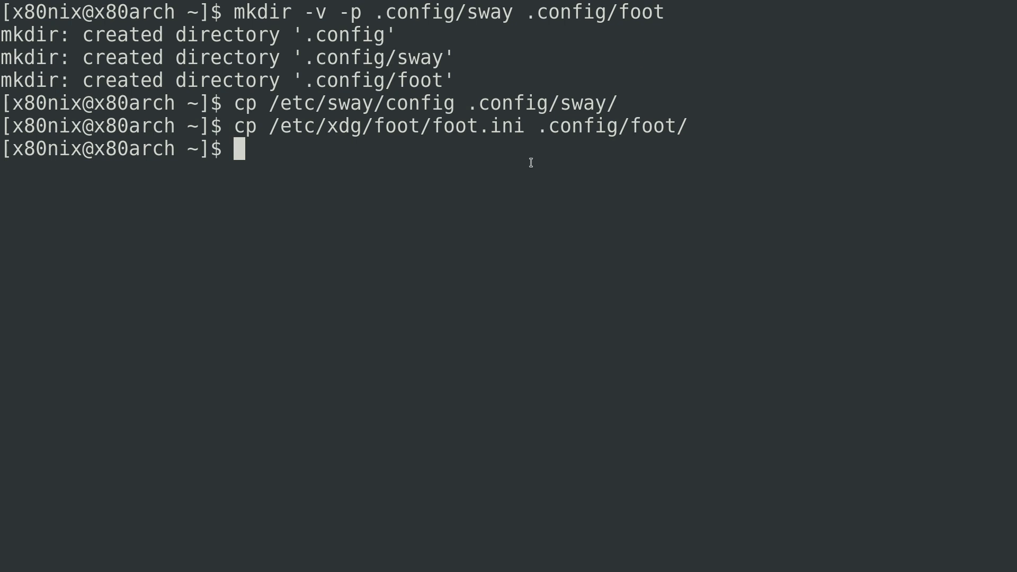
mouse_move(605, 102)
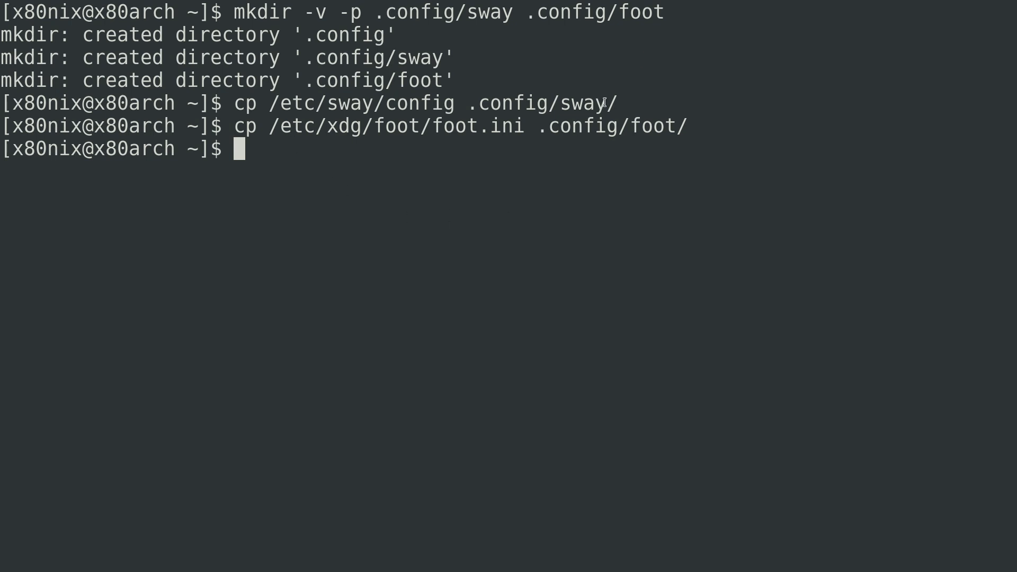
mouse_move(642, 104)
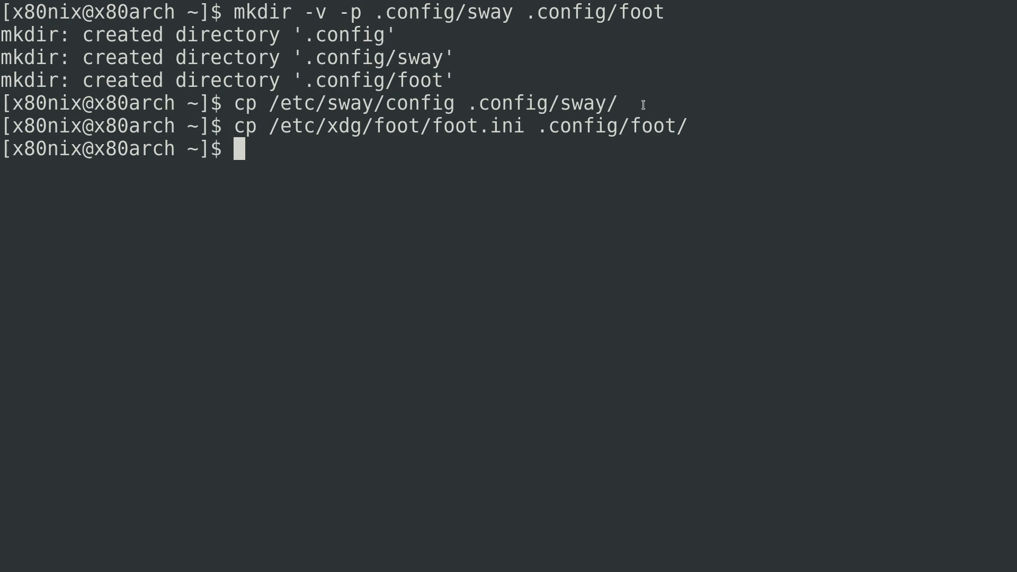
mouse_move(490, 261)
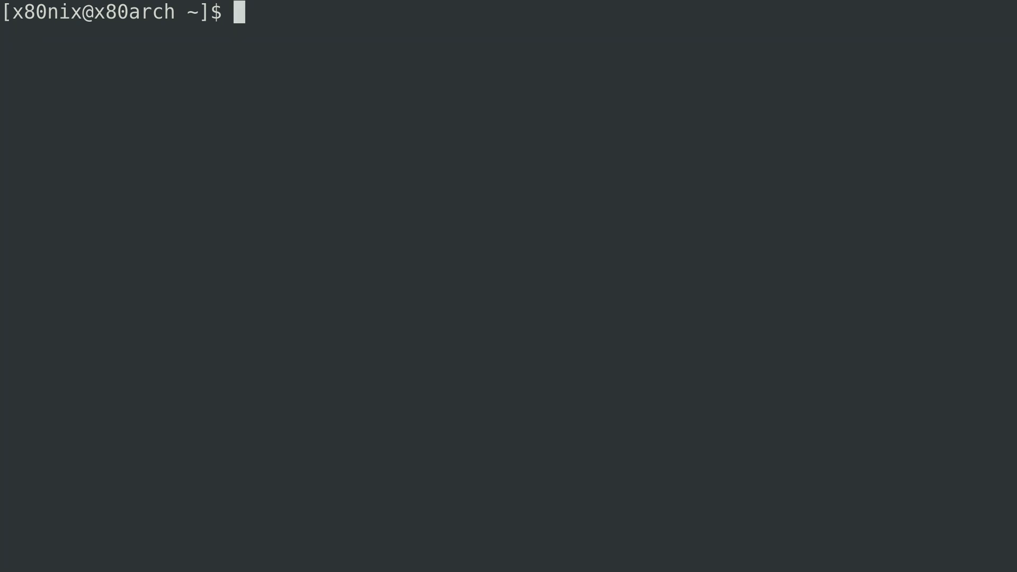
Edit .config/foot/foot.ini in Vim to uncomment font=monospace:size=8, then save and quit.
type("vim .config/")
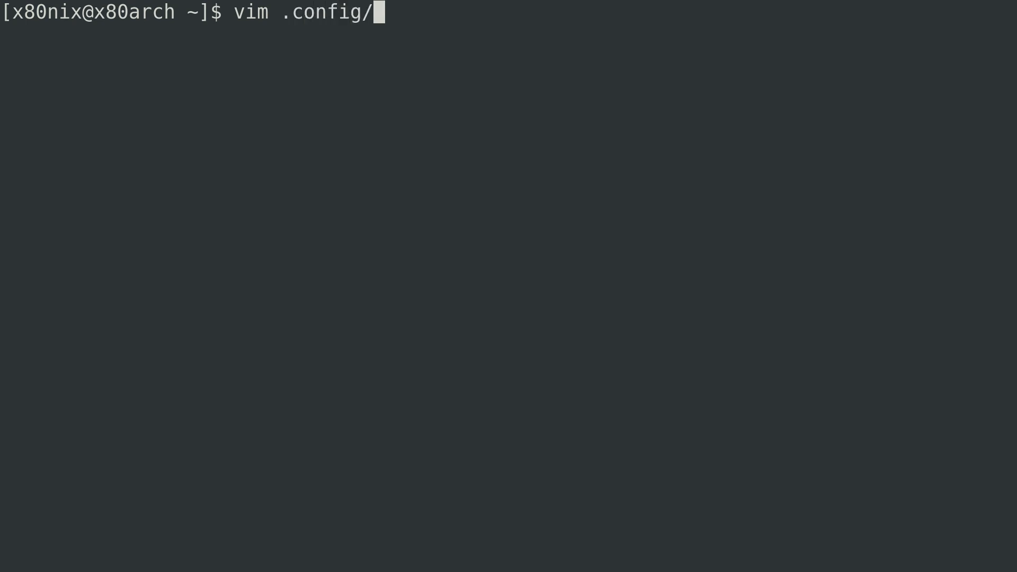
type("foot/foot.ini")
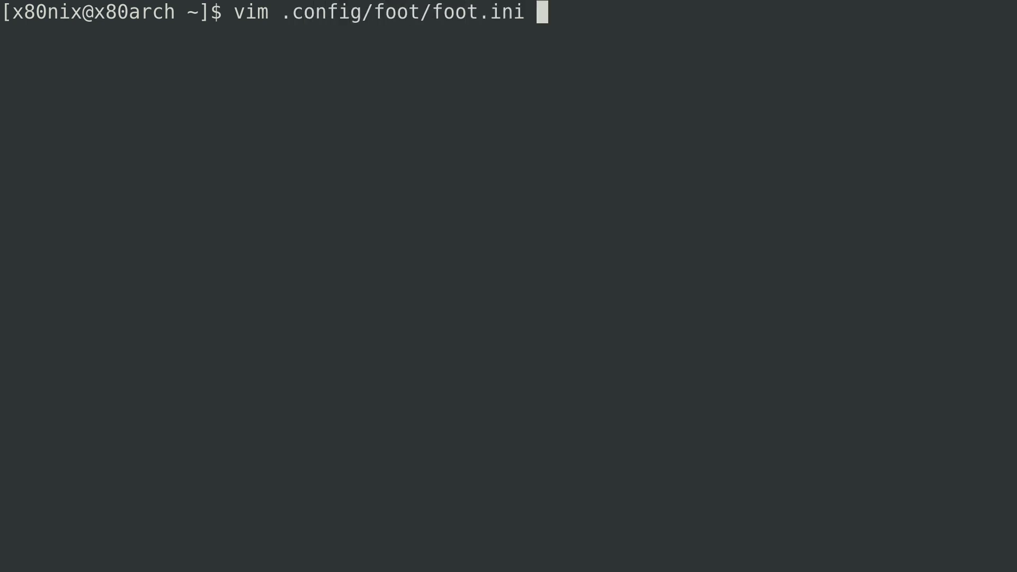
key("Return")
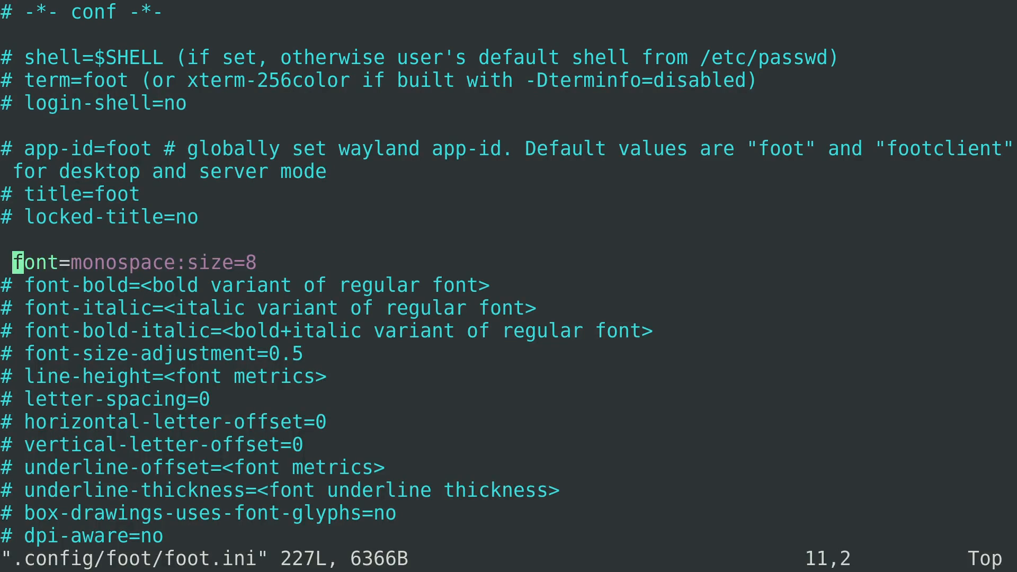
key("A")
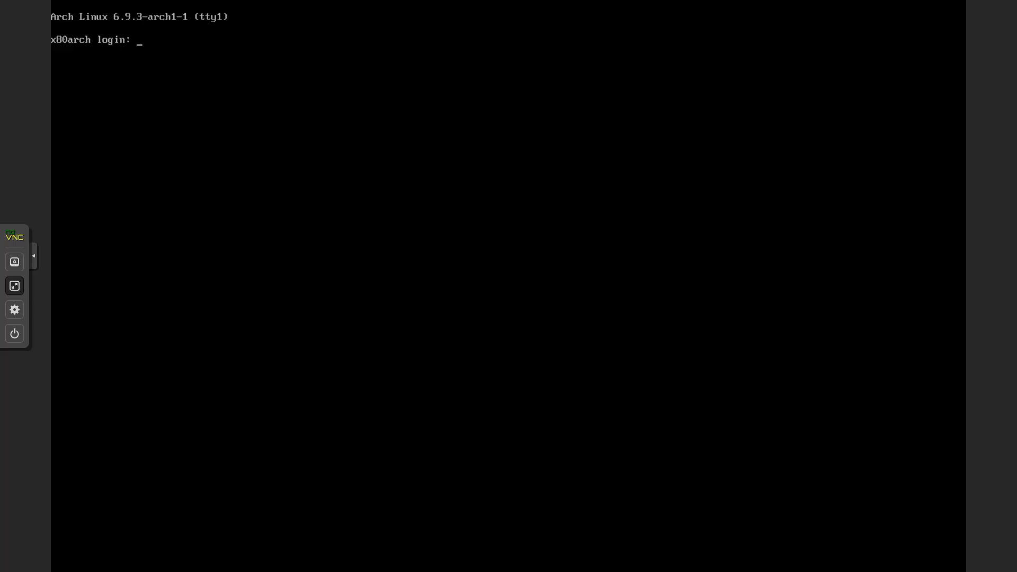
Log in on tty1 as x80nix and launch the Sway session with the sway command.
type("x80nix")
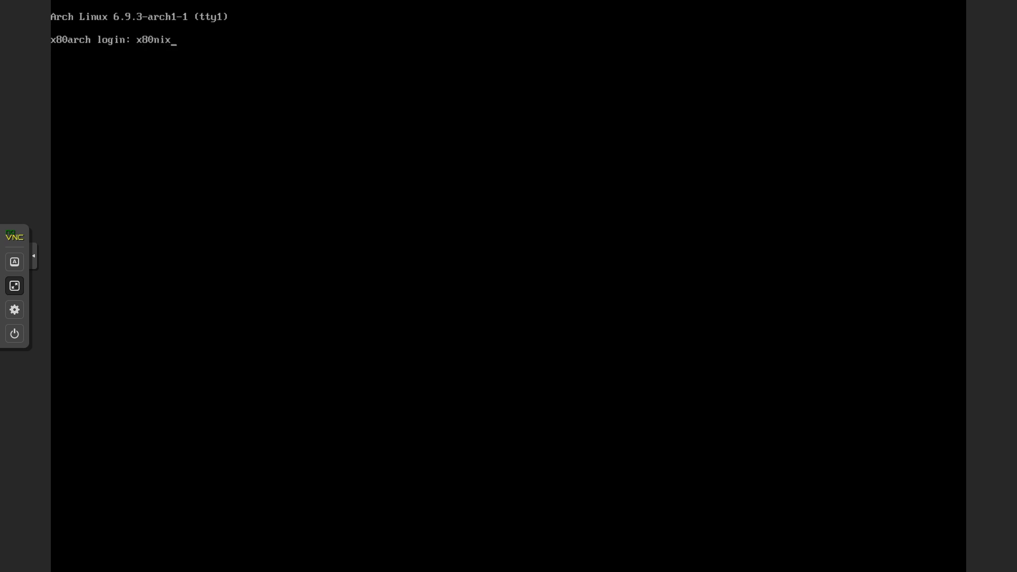
key("Return")
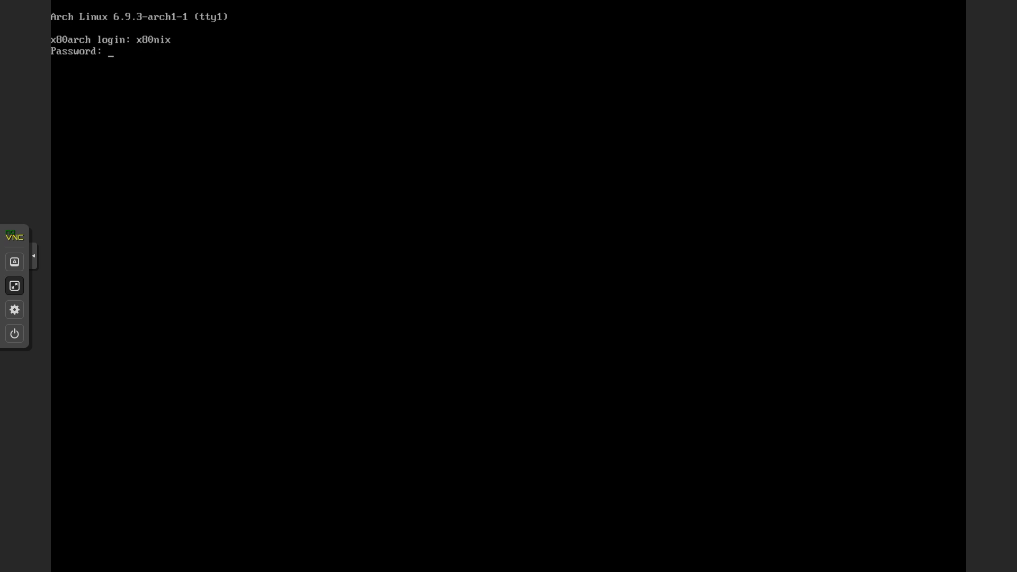
type("sway")
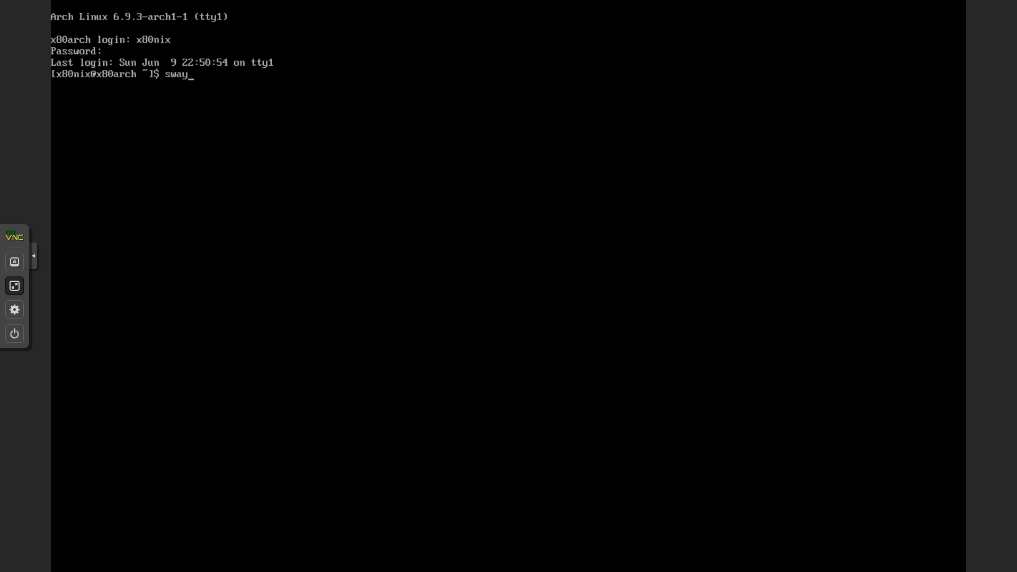
key("Return")
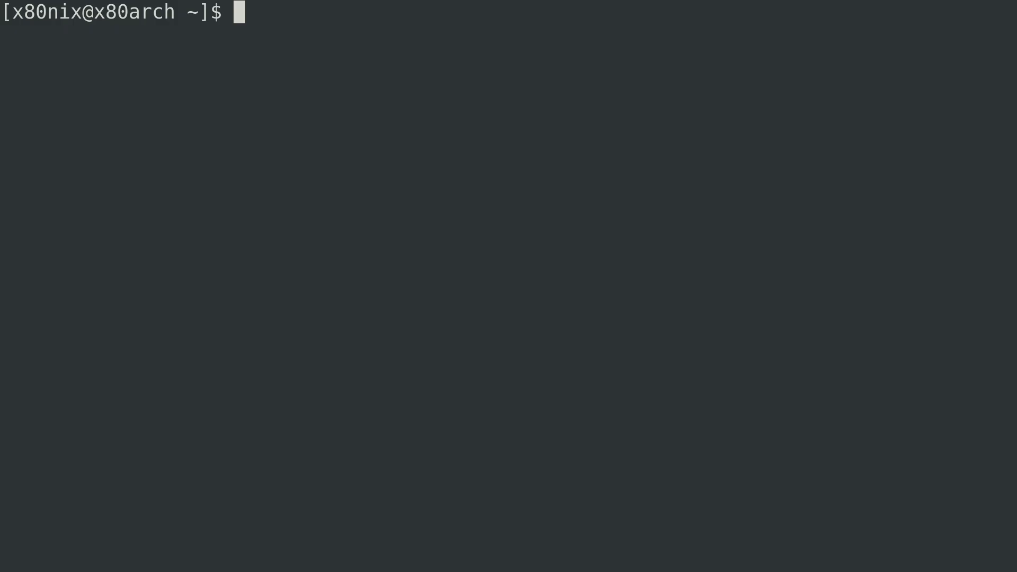
Open ~/.bash_profile in Vim to view its sway-on-tty1 block.
type("vim .b")
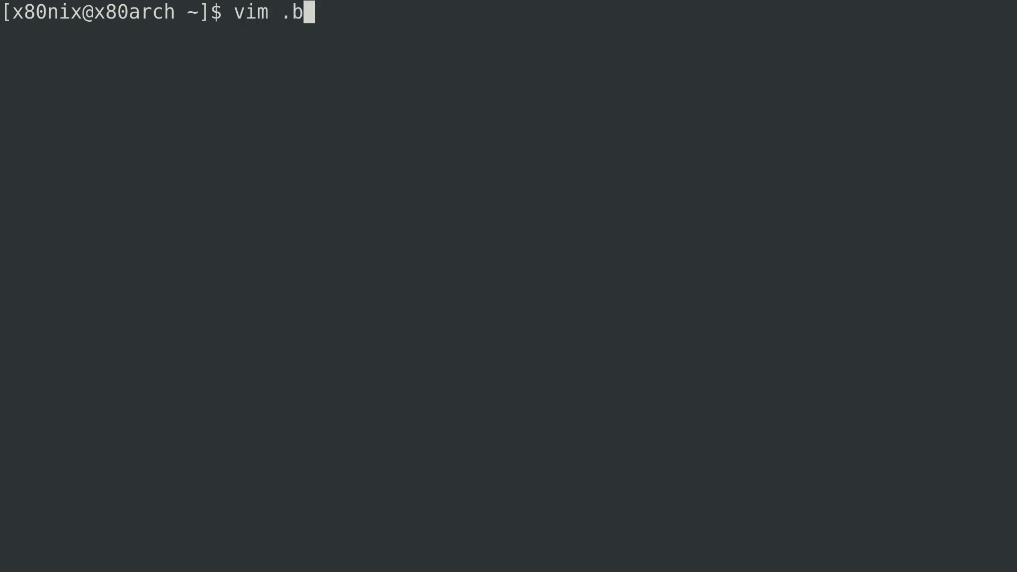
key("Return")
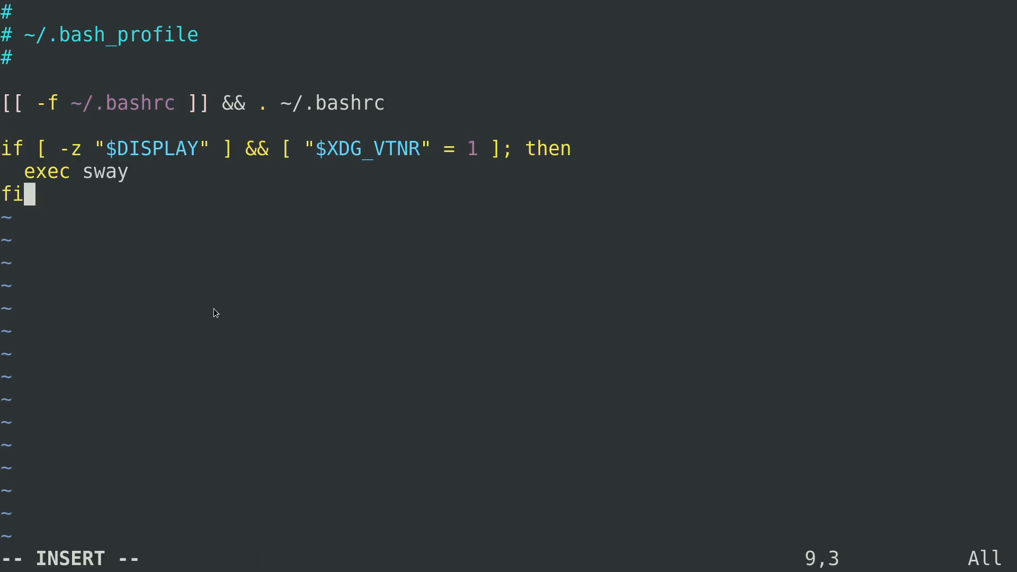
mouse_move(327, 295)
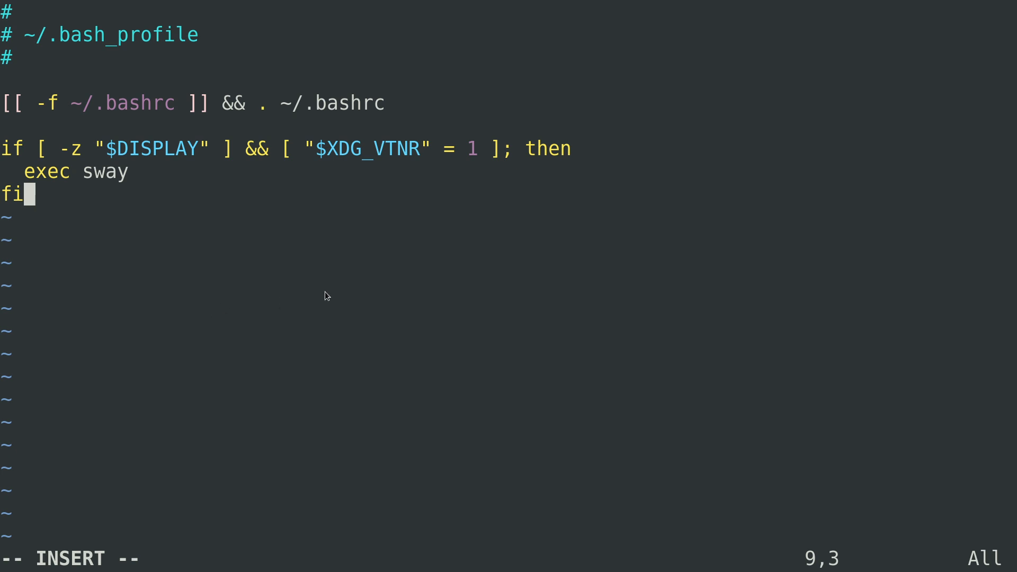
mouse_move(378, 166)
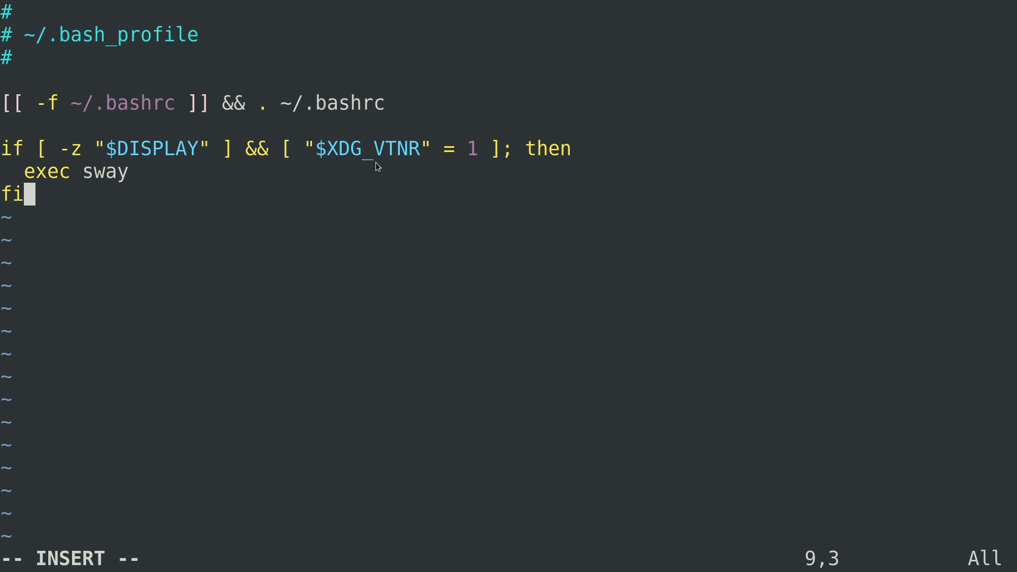
mouse_move(440, 170)
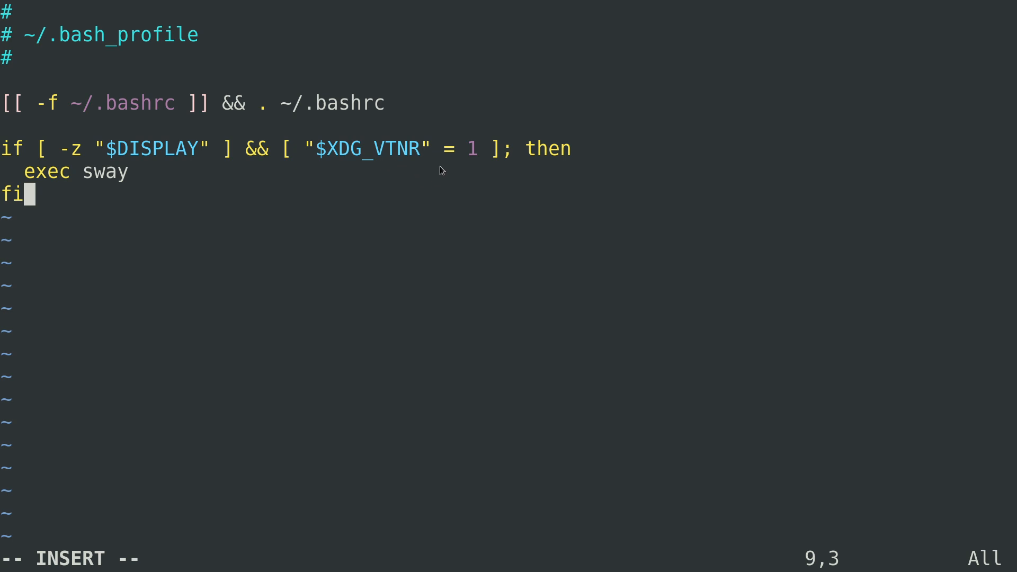
mouse_move(76, 171)
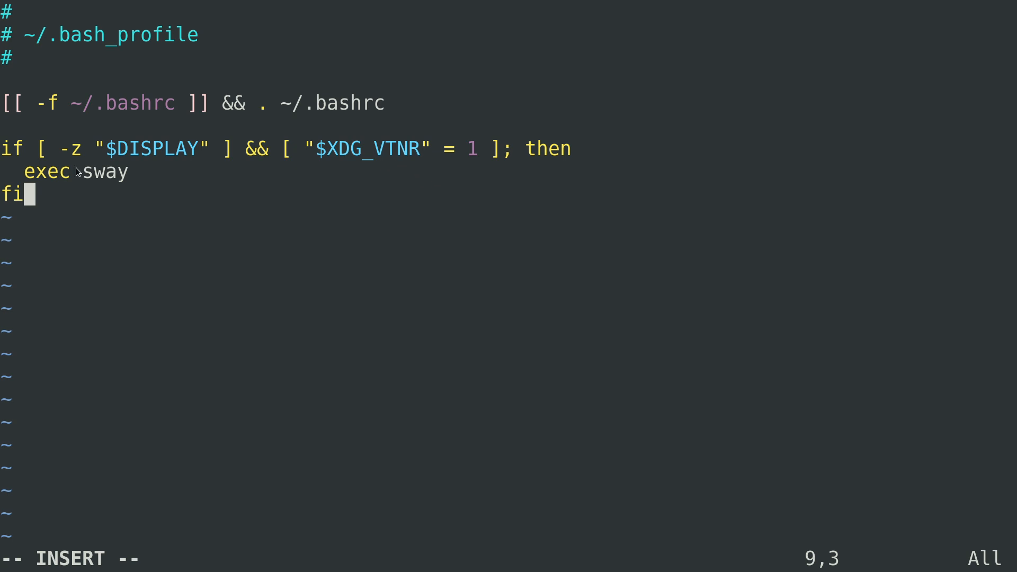
mouse_move(74, 171)
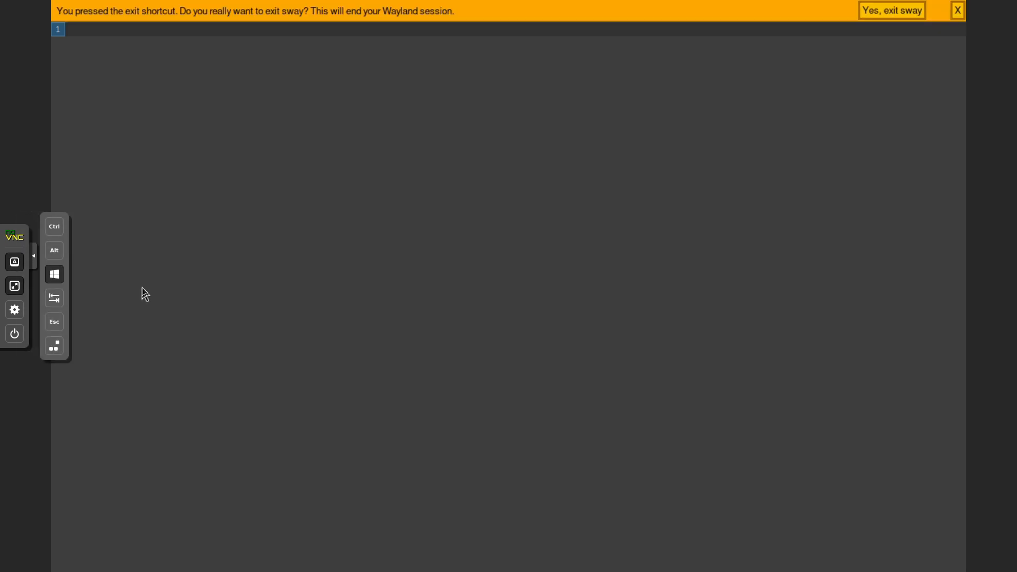
Confirm 'Yes, exit sway' in the warning bar to end the Wayland session.
left_click(890, 10)
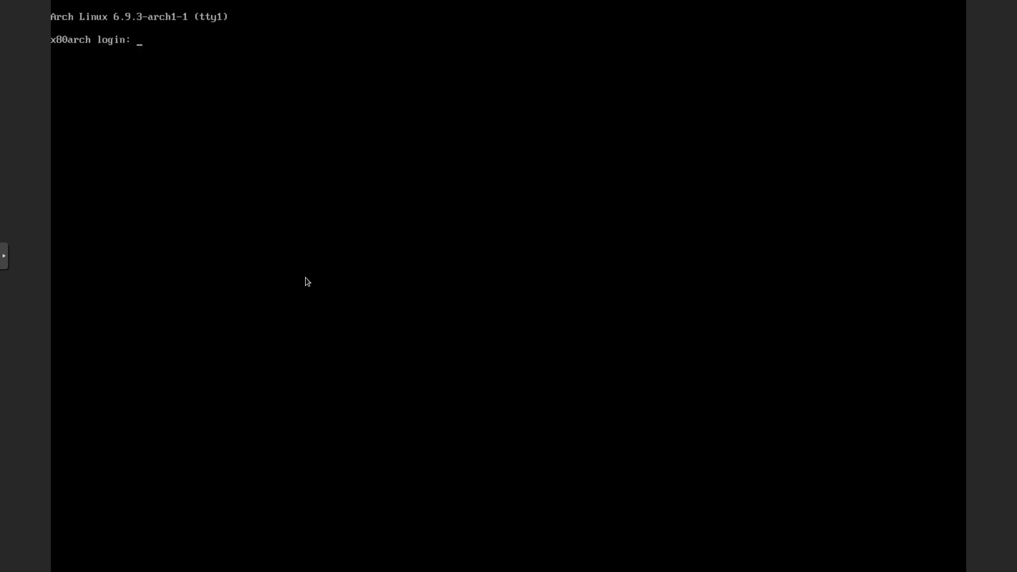
Log in at the tty1 prompt as x80nix with the password.
type("x")
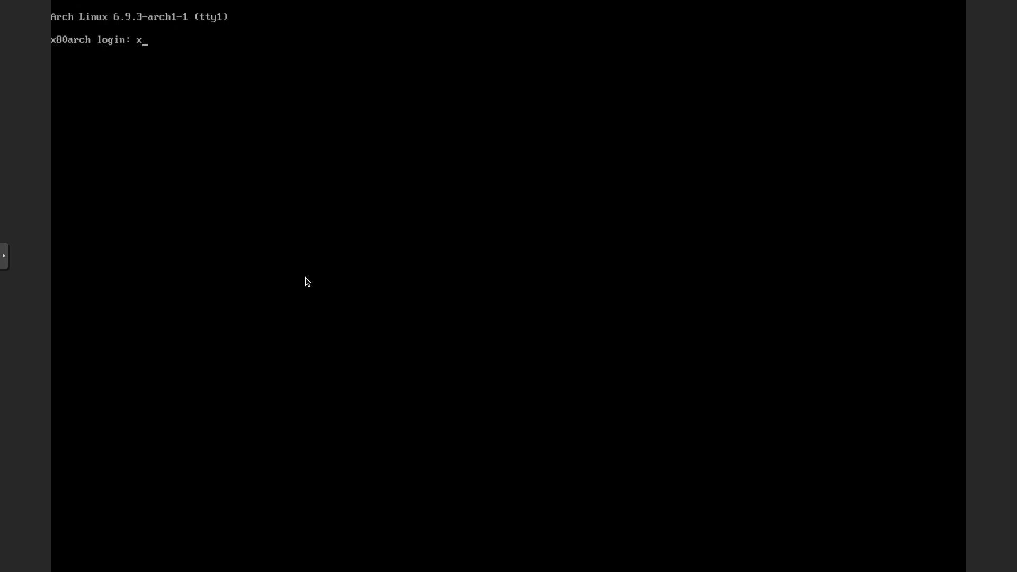
type("80nix")
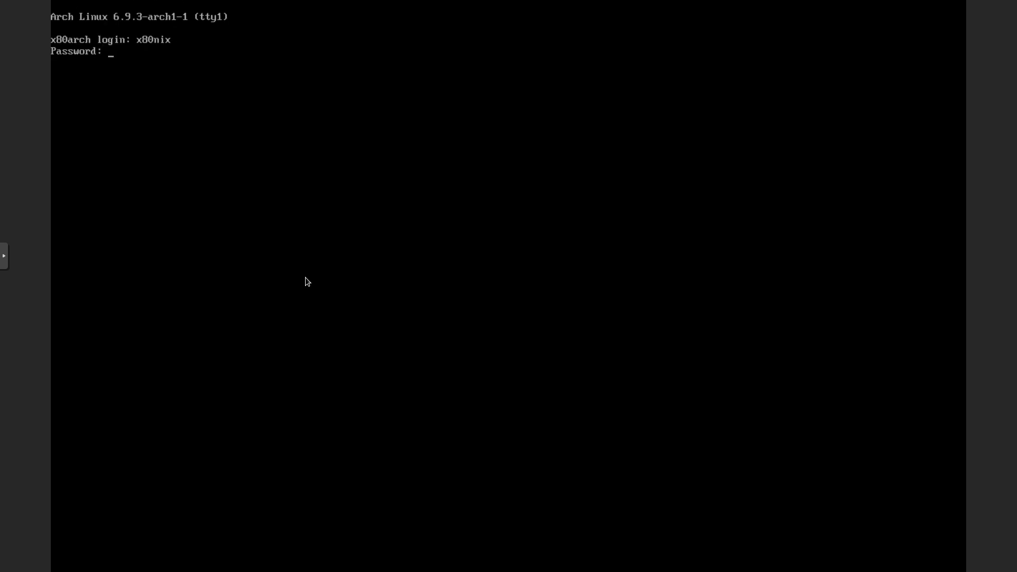
key("Return")
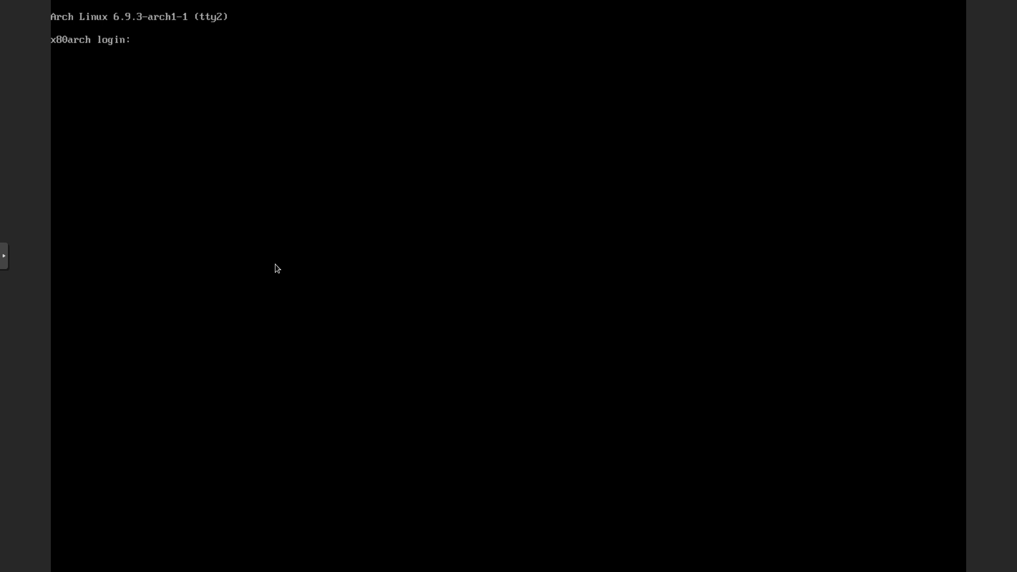
Log in on tty2 and begin a vim command for .bash_profile.
type("x")
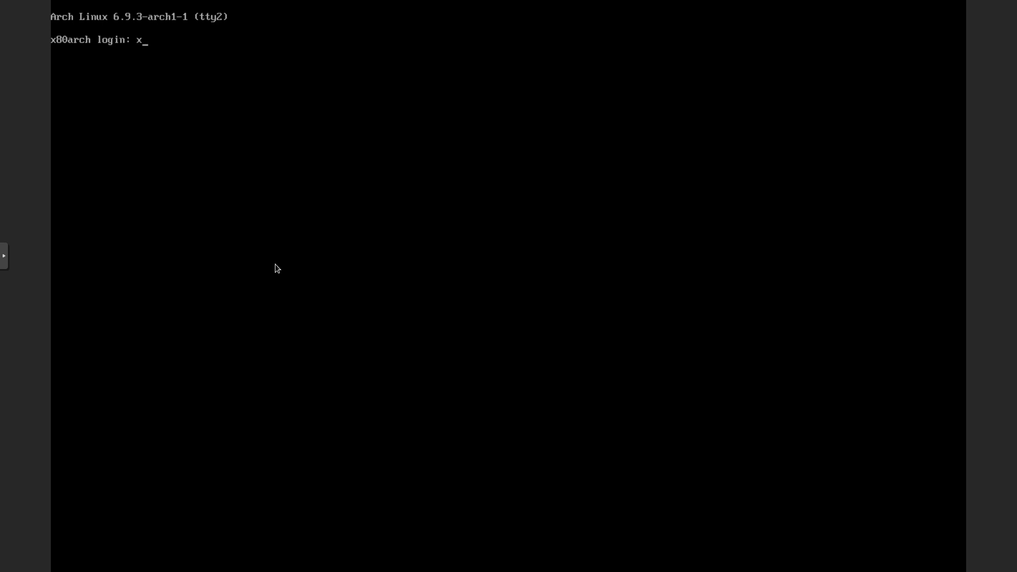
key("Return")
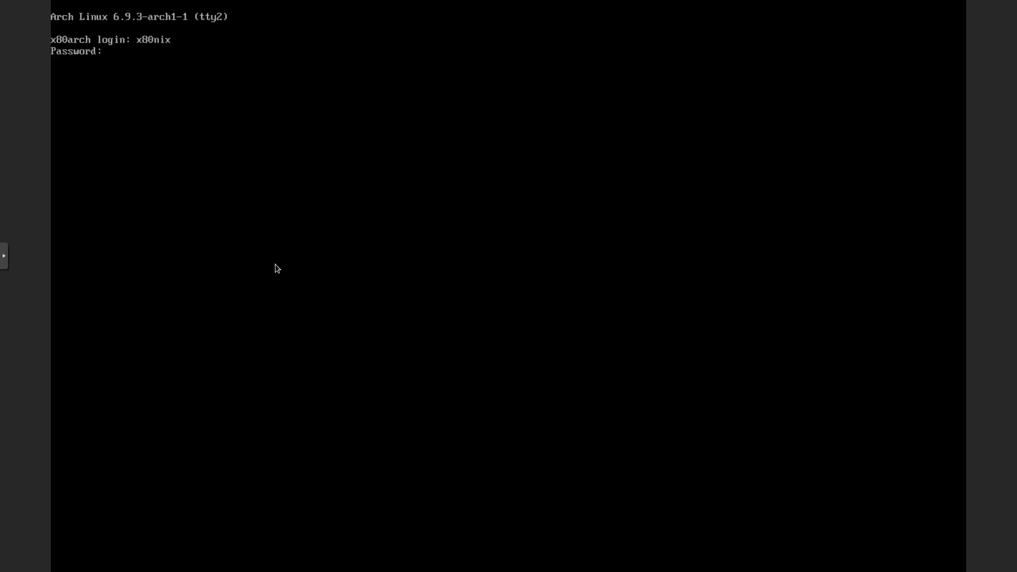
key("Return")
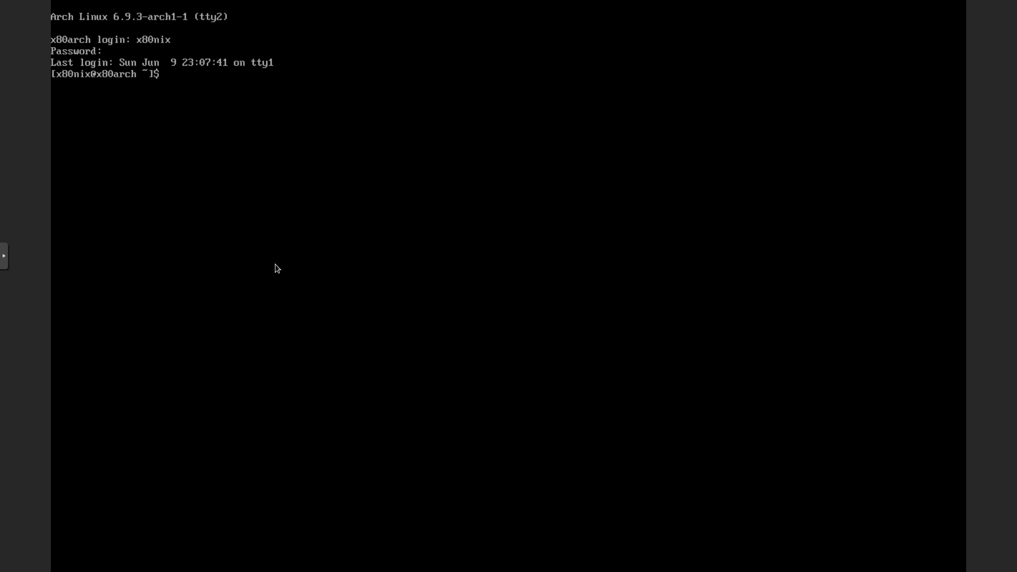
type("vim .bash_")
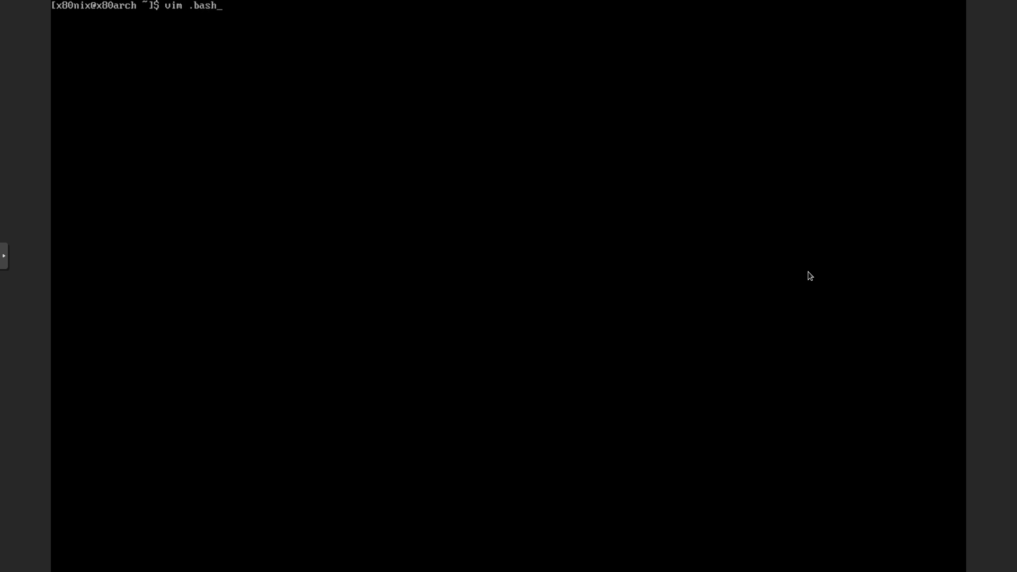
Comment out the sway auto-start lines in ~/.bash_profile and save with :wq.
key("Return")
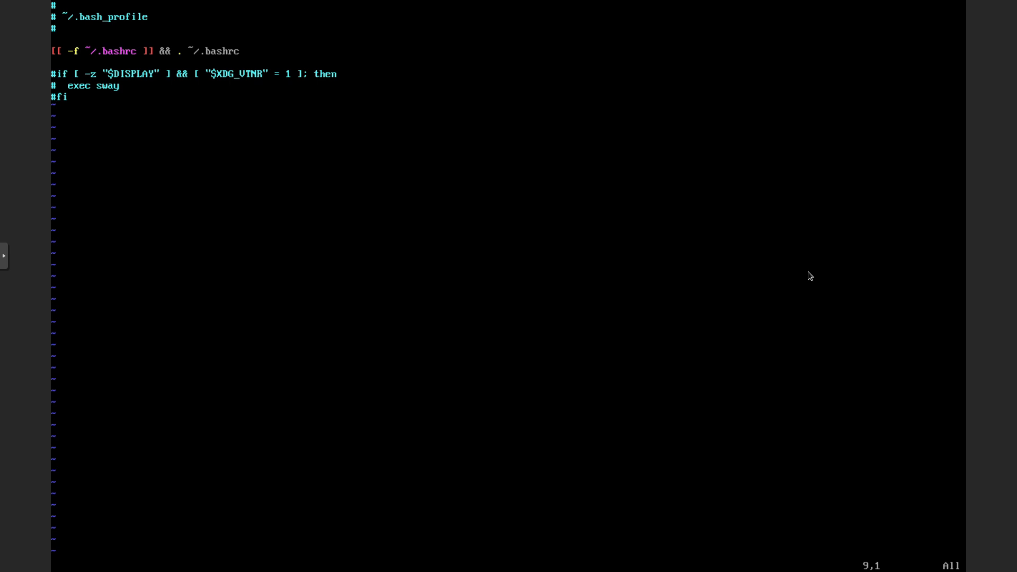
type(":wq")
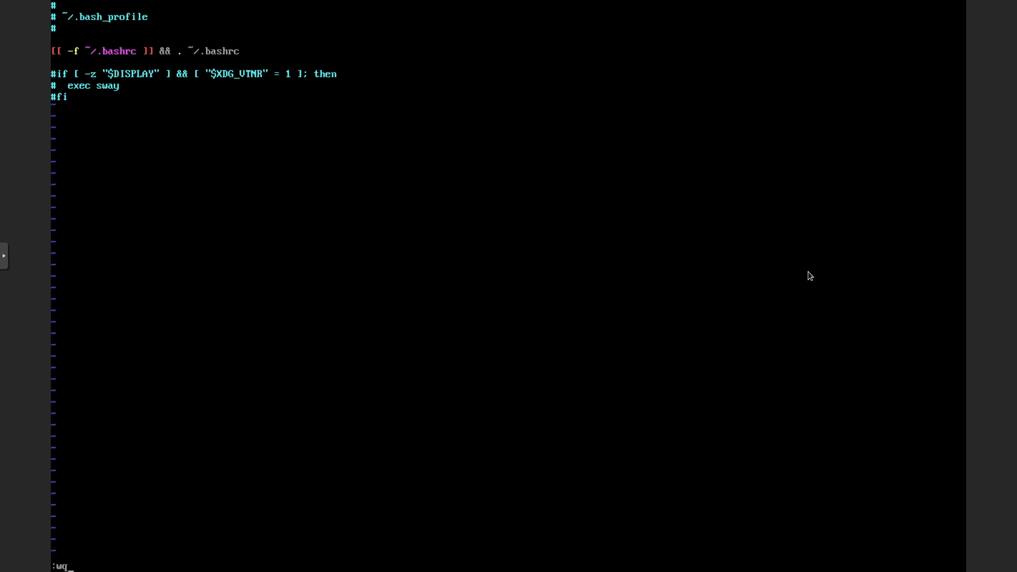
key("Return")
type("systemctl status")
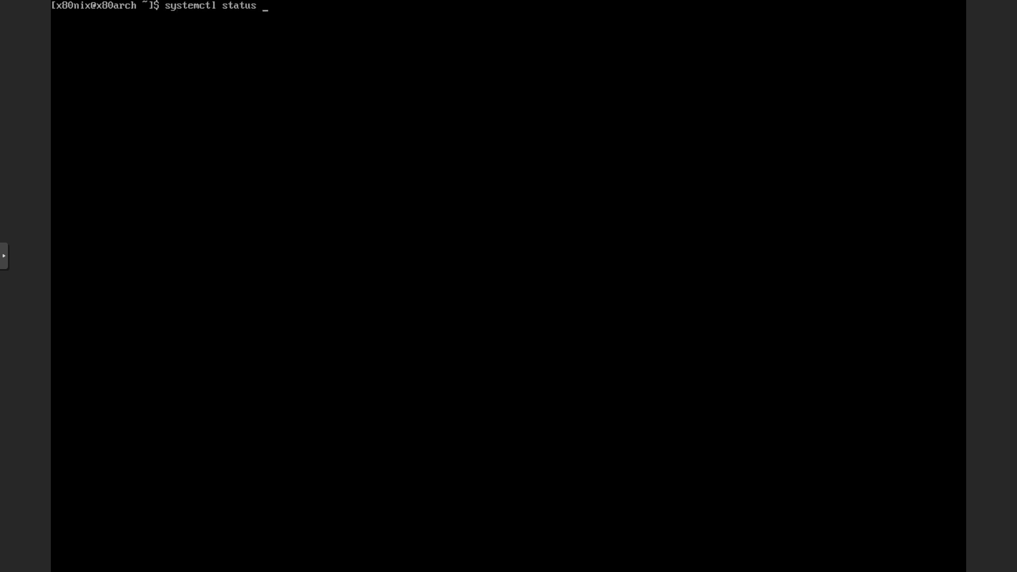
Check systemctl status of sddm, reported loaded but disabled and inactive (dead).
type(" sddm")
key("Return")
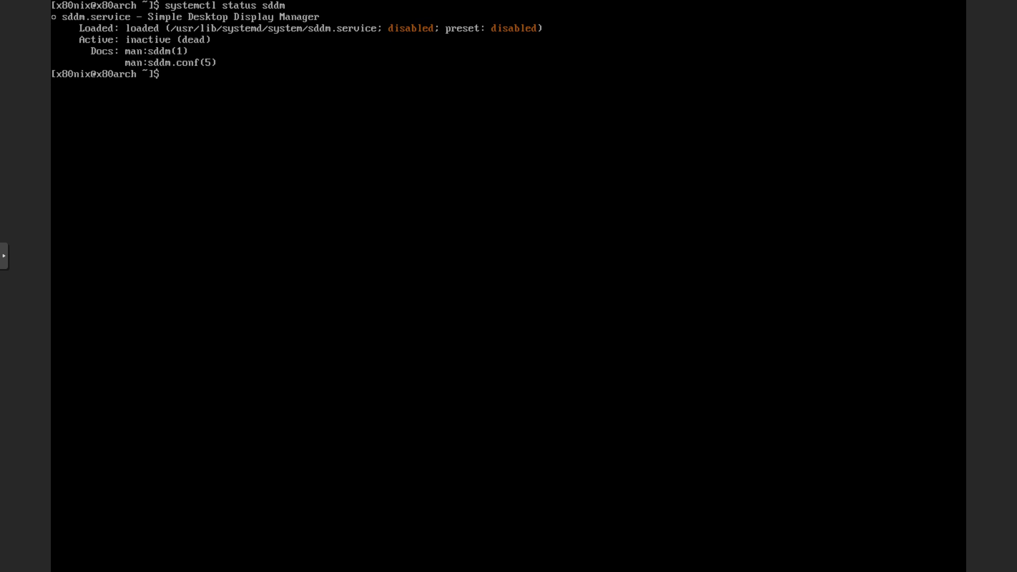
key("Return")
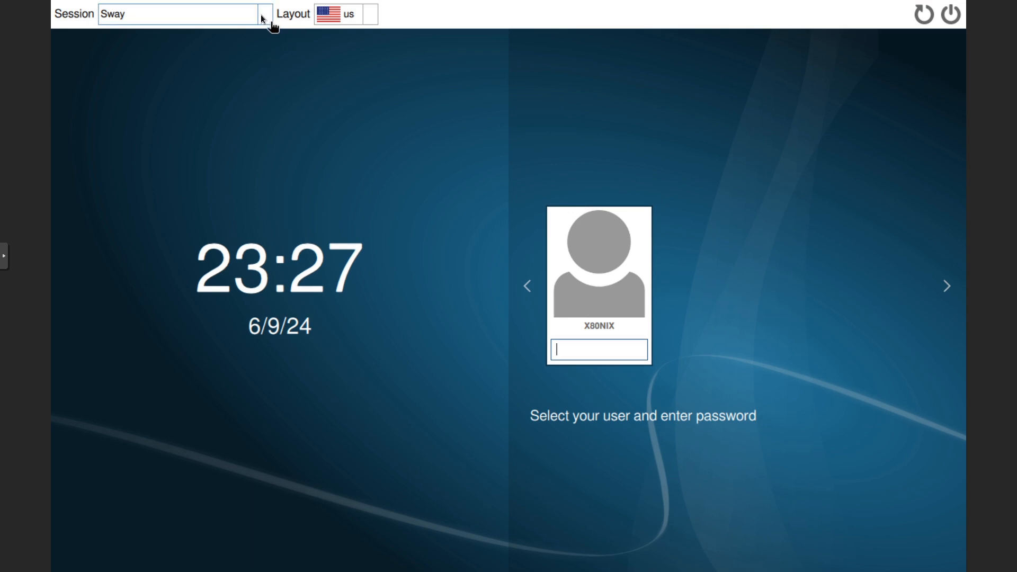
mouse_move(266, 24)
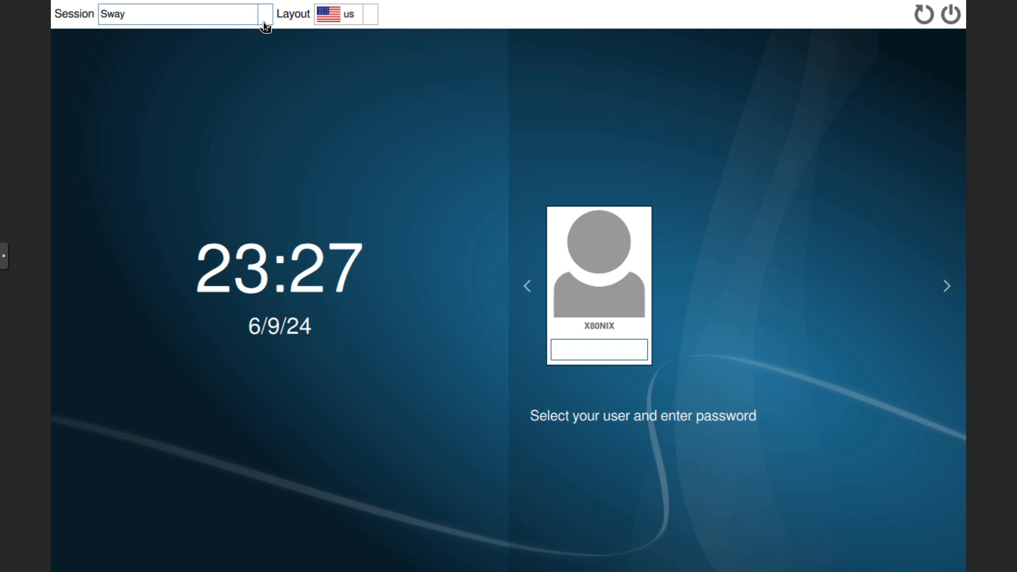
left_click(598, 349)
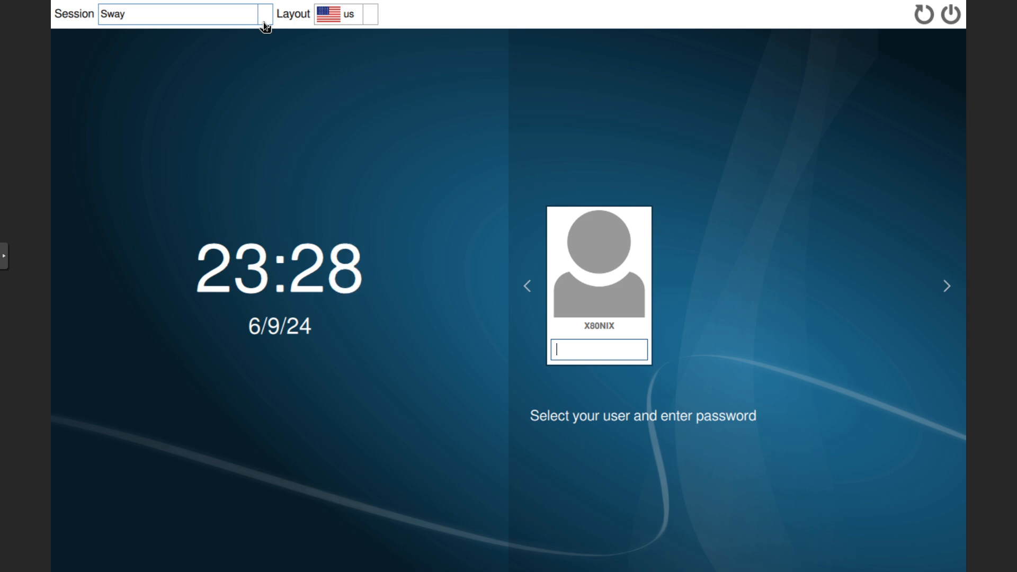
mouse_move(400, 263)
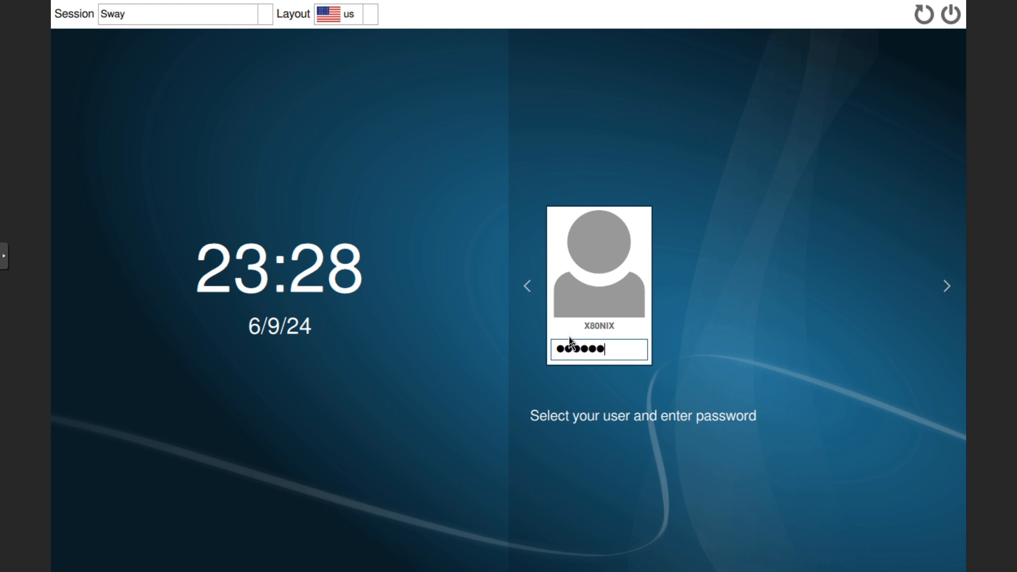
Submit the password in SDDM to log into the Sway session.
key("Return")
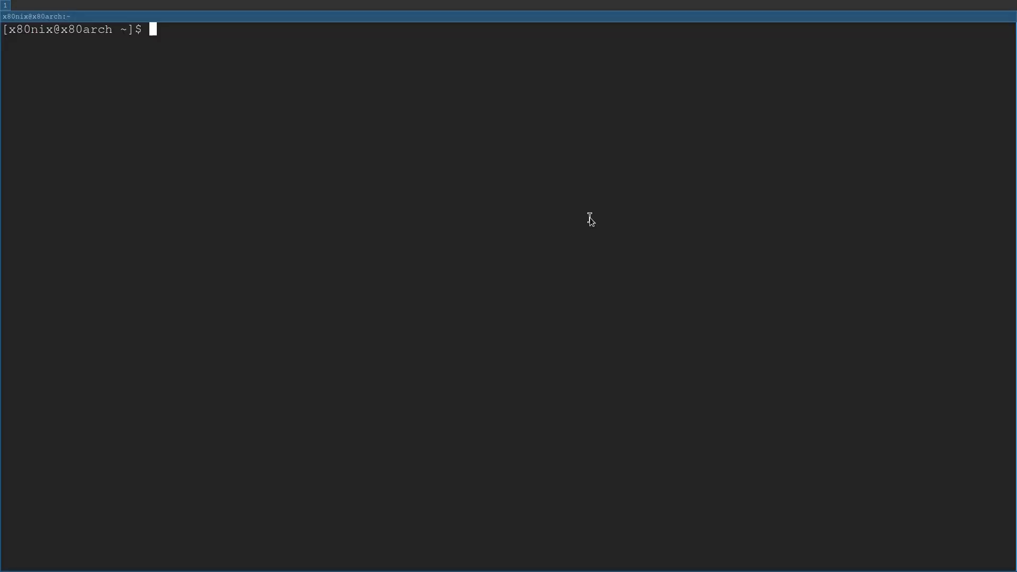
Open .config/sway/config in Vim from the foot terminal.
type("vim .config/")
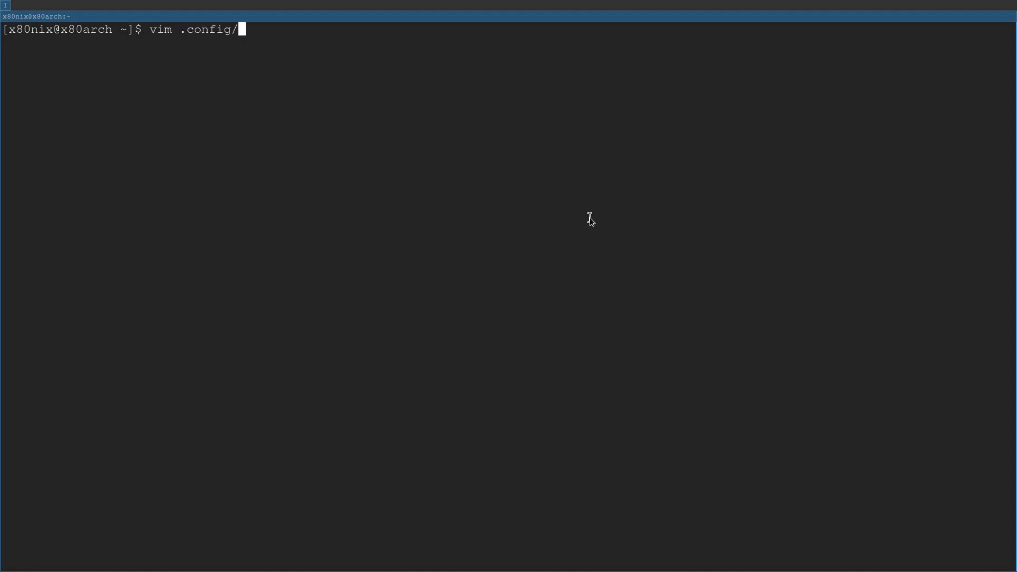
type("sway/config")
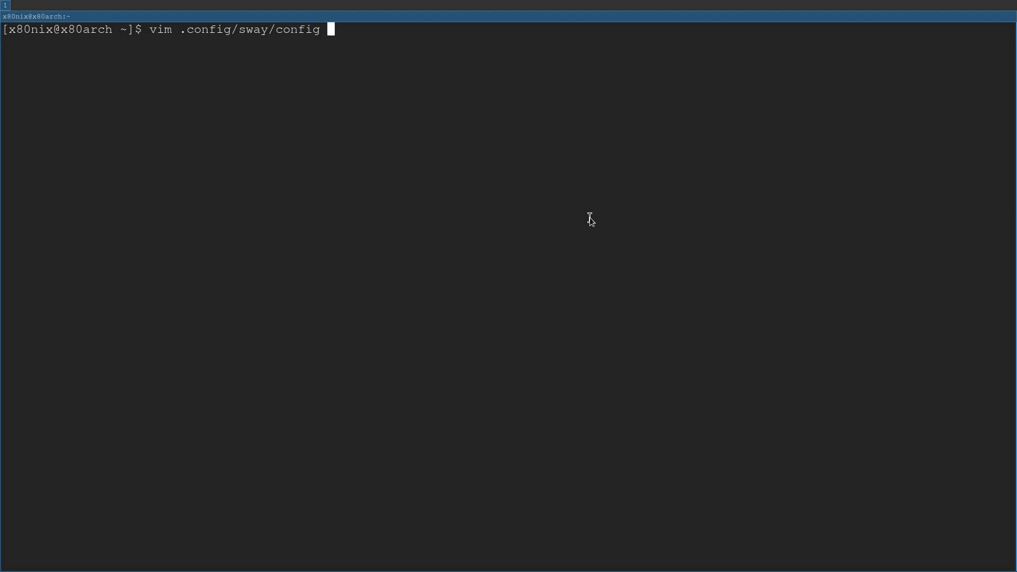
key("Return")
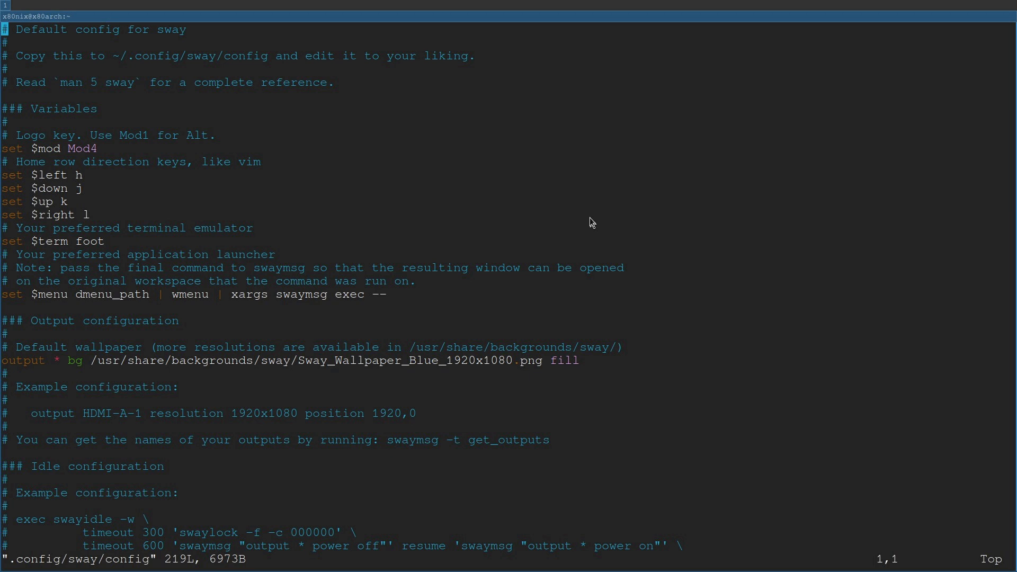
mouse_move(7, 146)
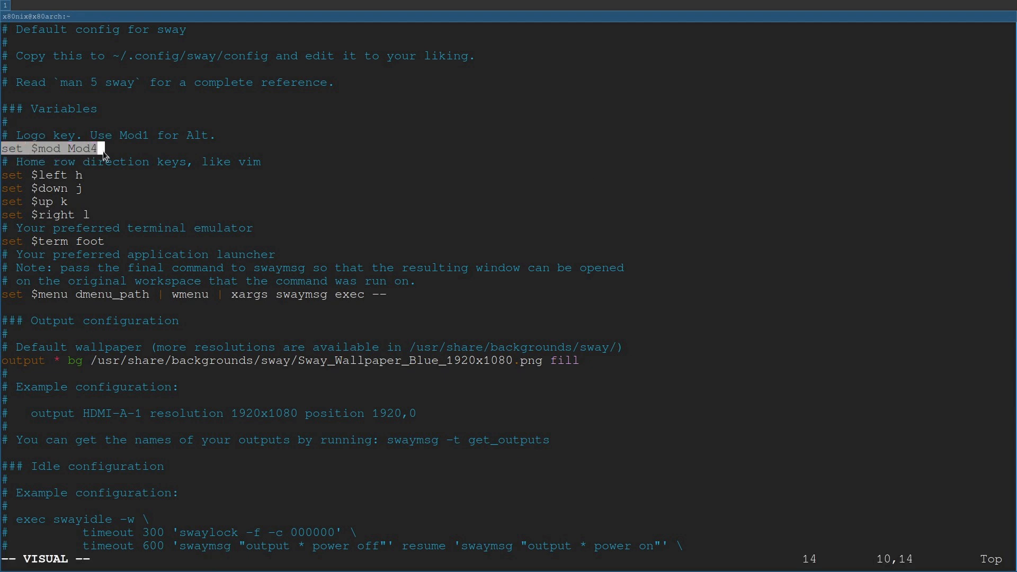
mouse_move(236, 189)
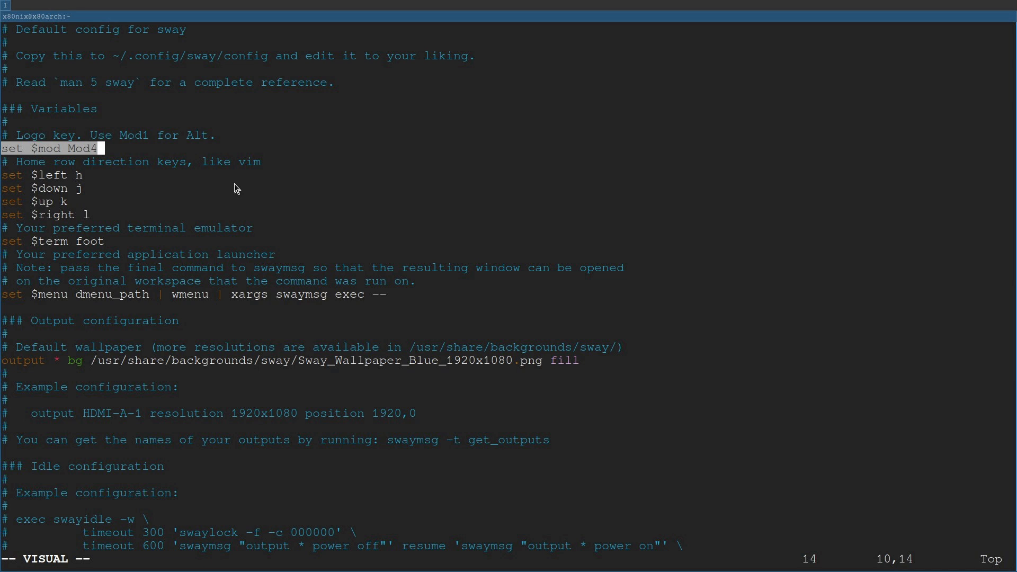
mouse_move(109, 245)
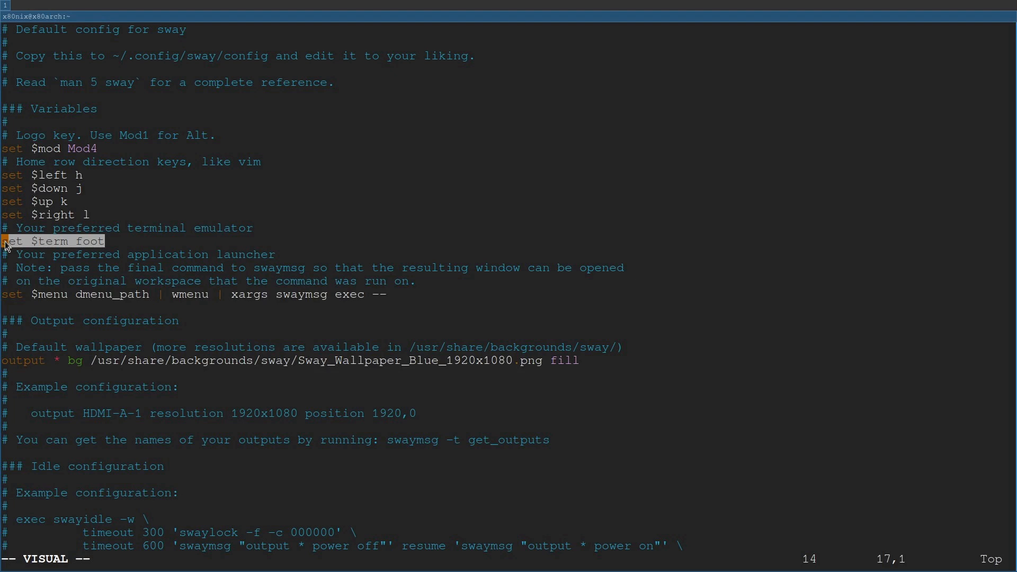
mouse_move(12, 316)
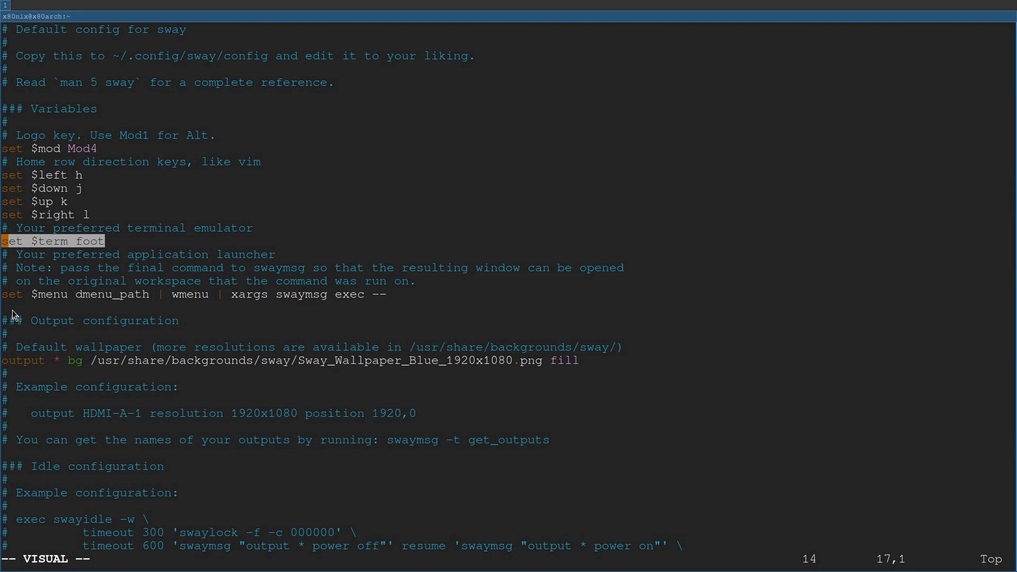
Clear the visual selection of the $mod and $term lines and move down in the config.
key("Escape")
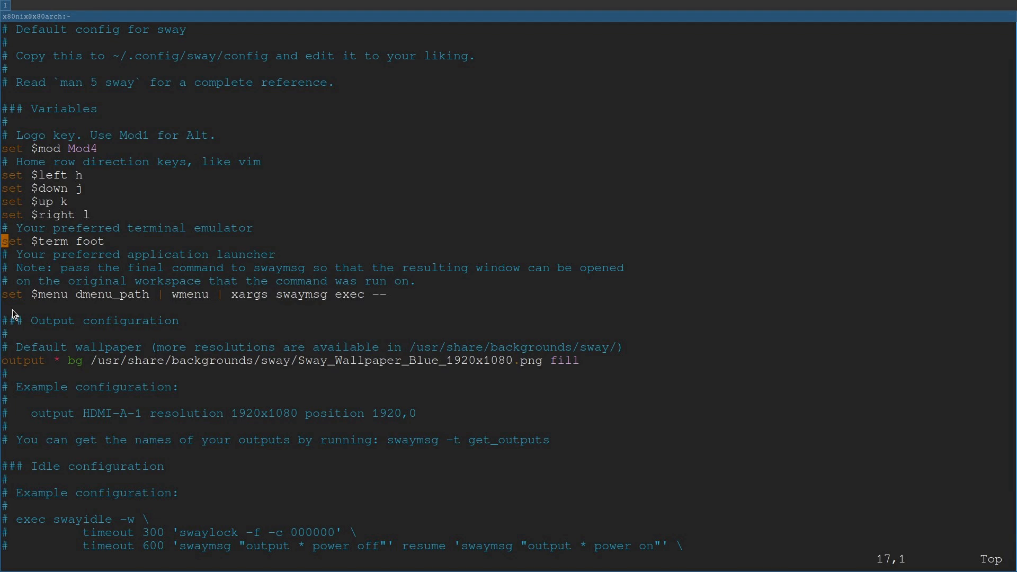
key("j")
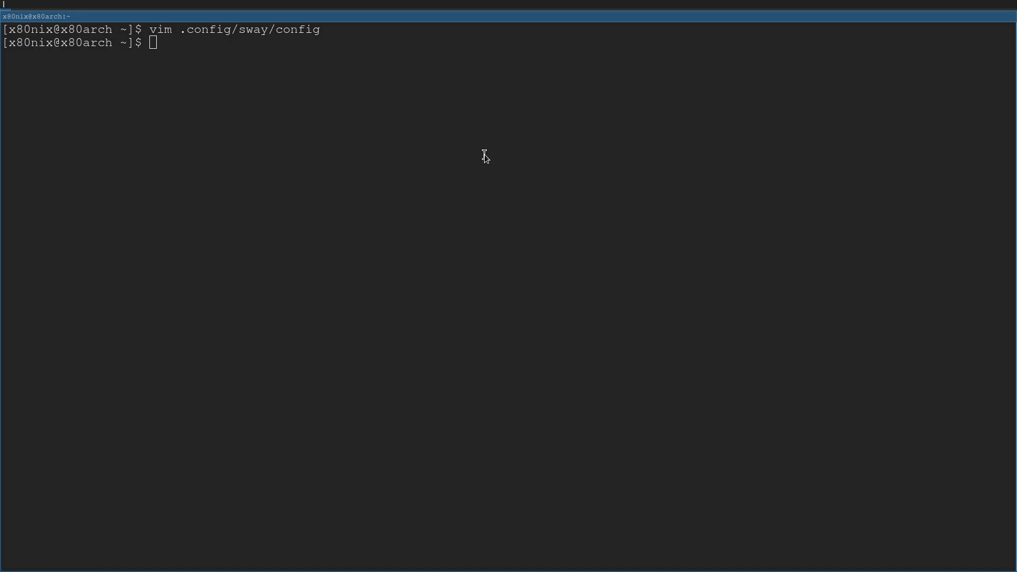
Launch firefox through wmenu so it opens split beside the terminal.
type("fire")
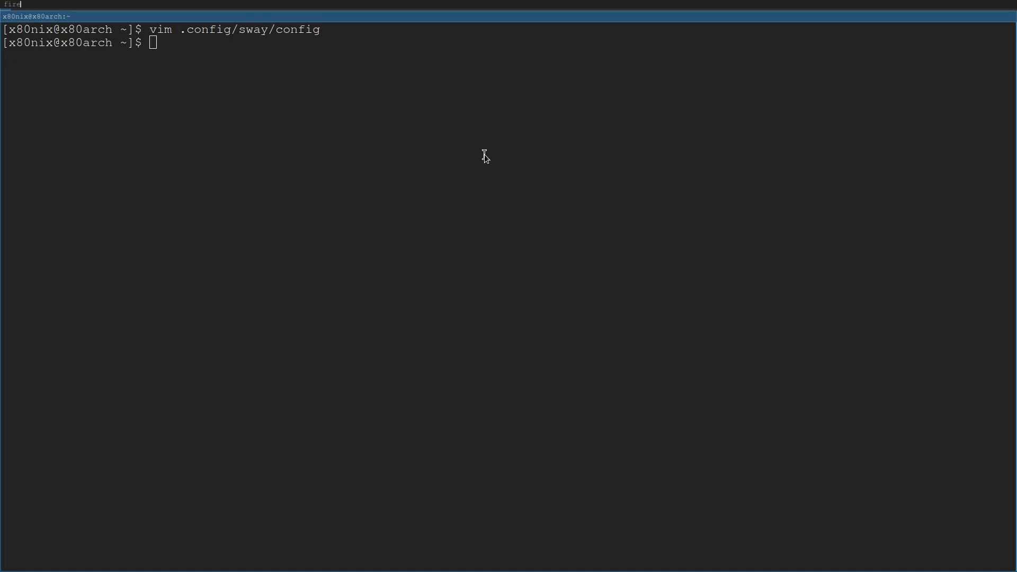
type("fox")
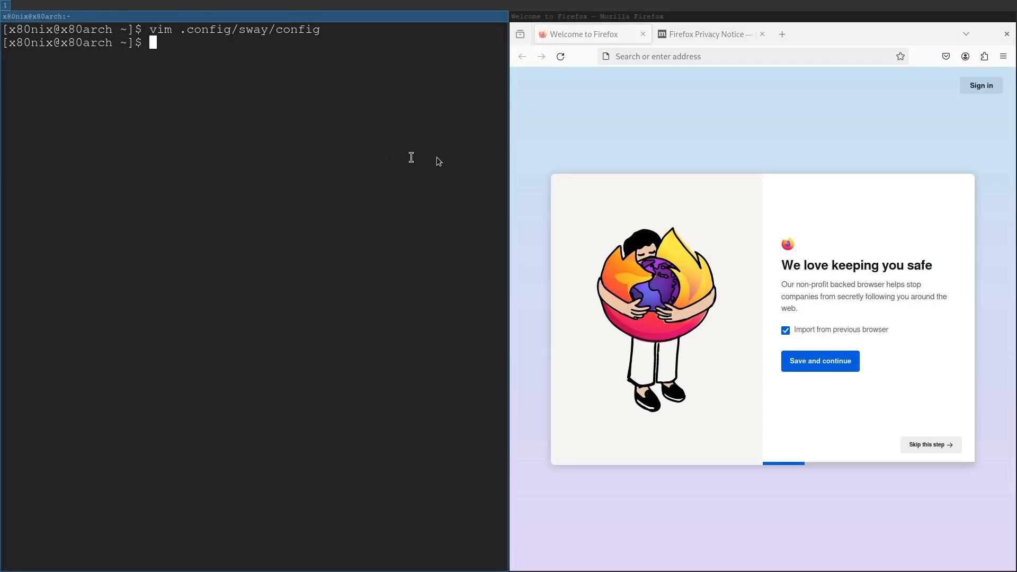
mouse_move(504, 177)
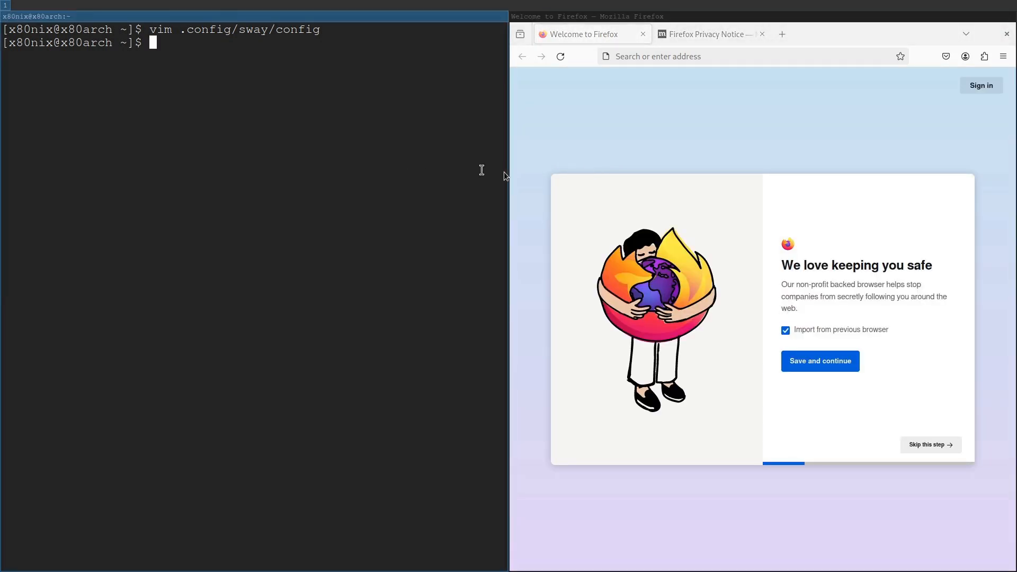
mouse_move(464, 180)
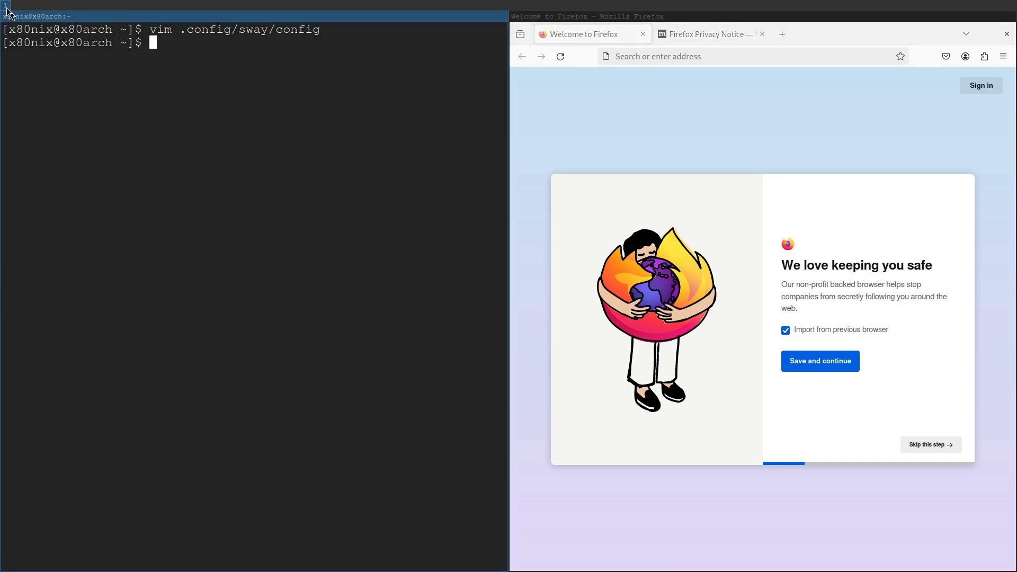
mouse_move(195, 201)
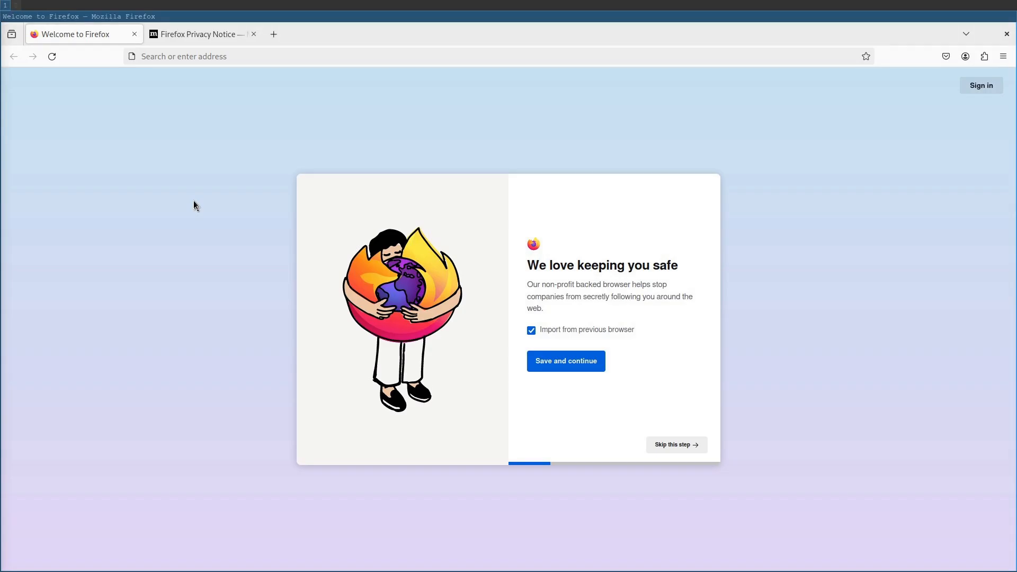
mouse_move(415, 133)
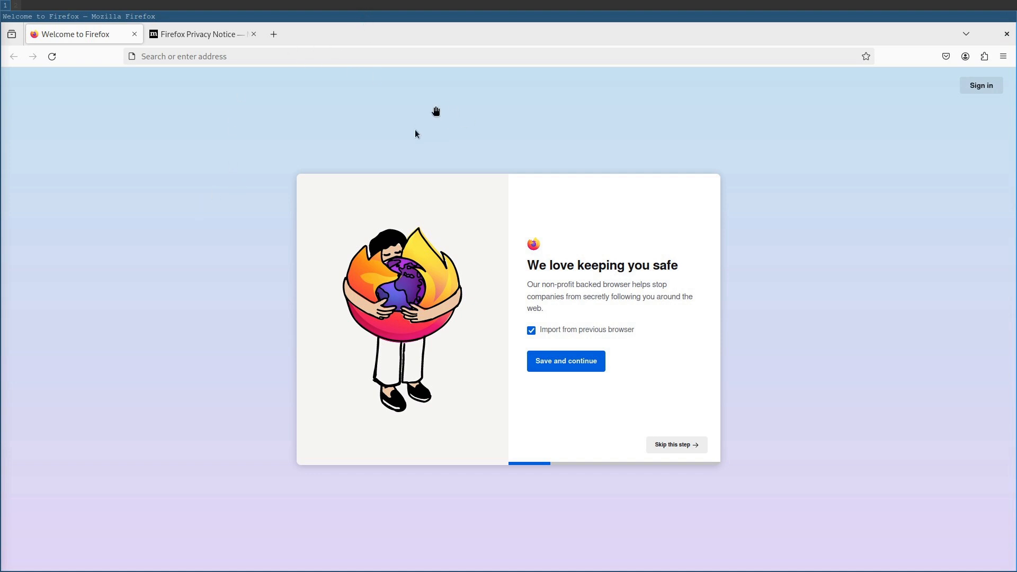
mouse_move(407, 83)
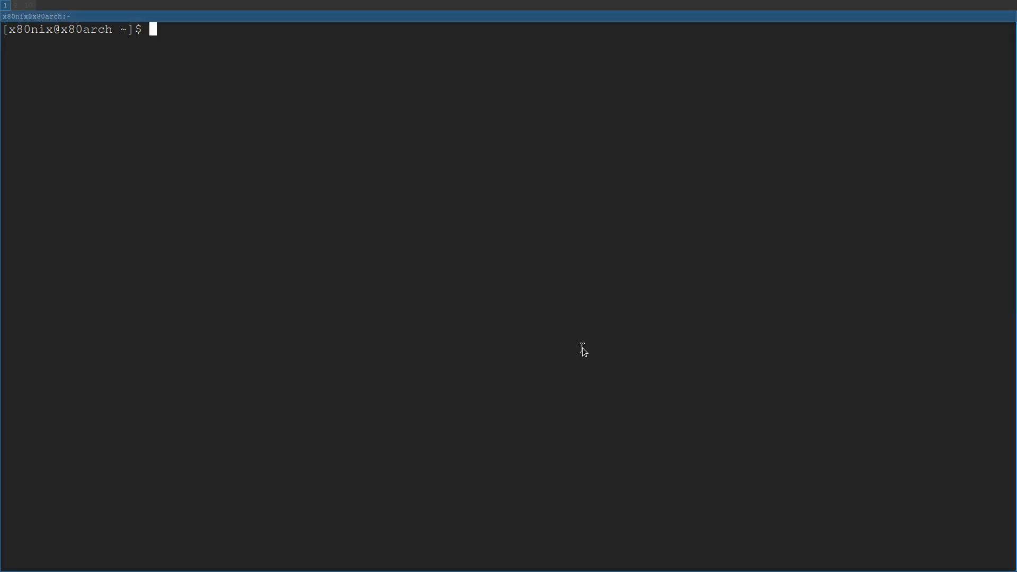
mouse_move(721, 333)
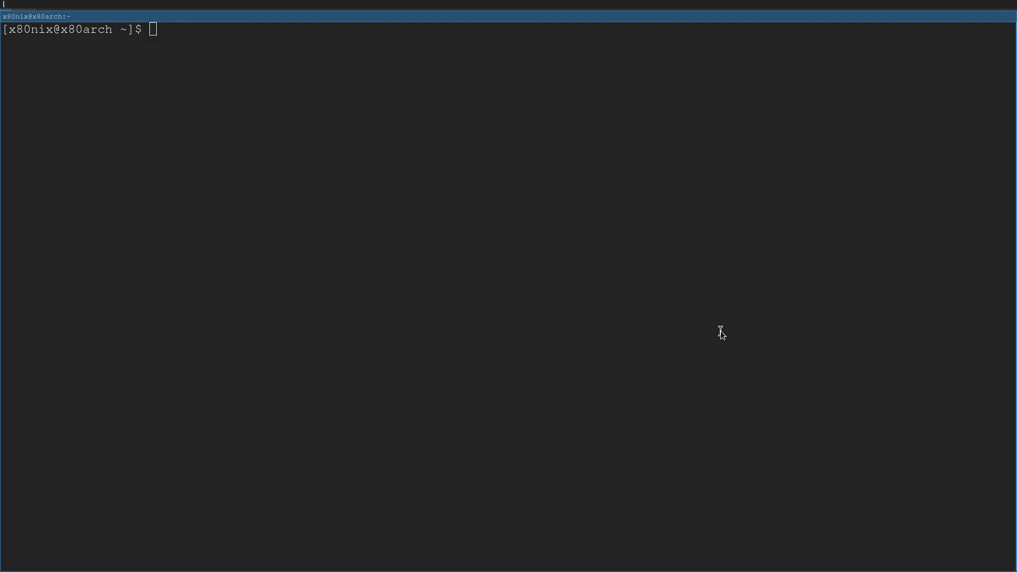
Launch firefox from the terminal into the stacked container.
type("firefox")
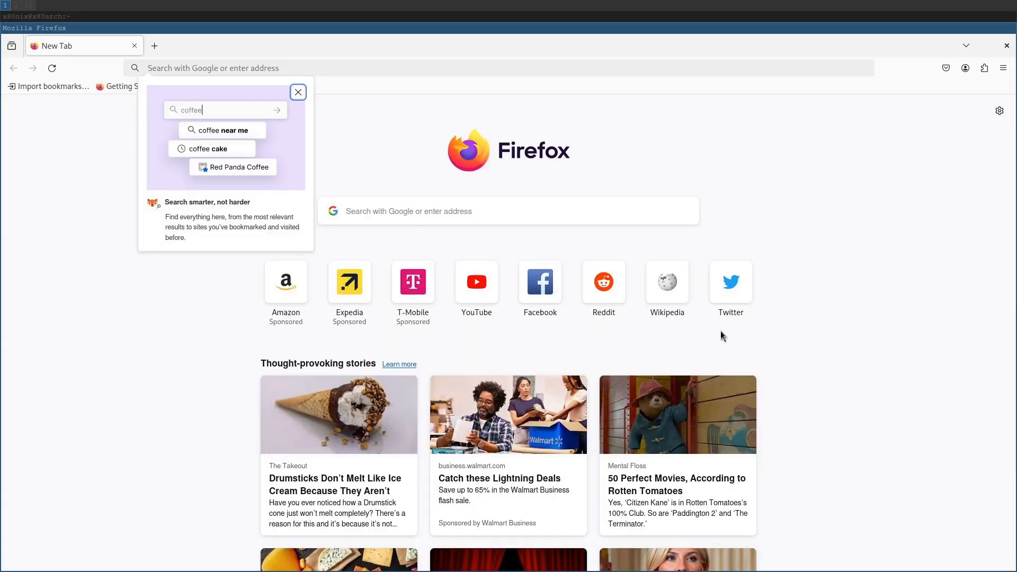
mouse_move(137, 21)
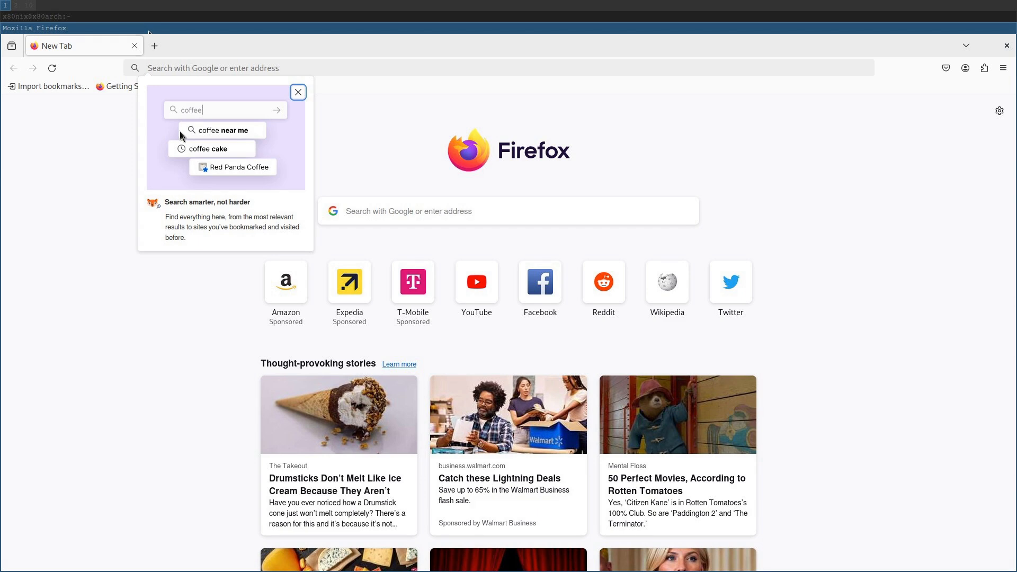
Focus the terminal's tab in the tabbed container.
left_click(36, 15)
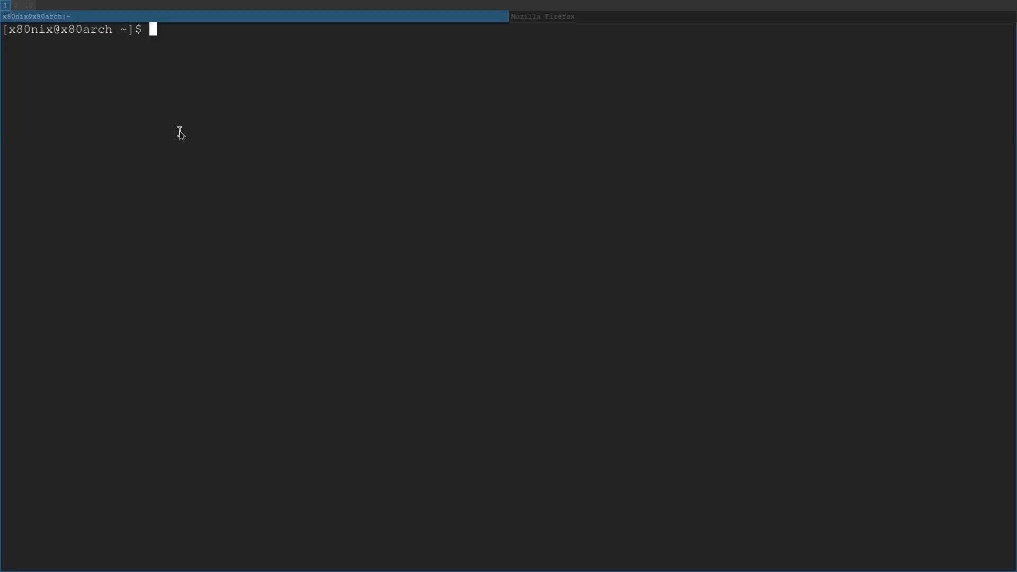